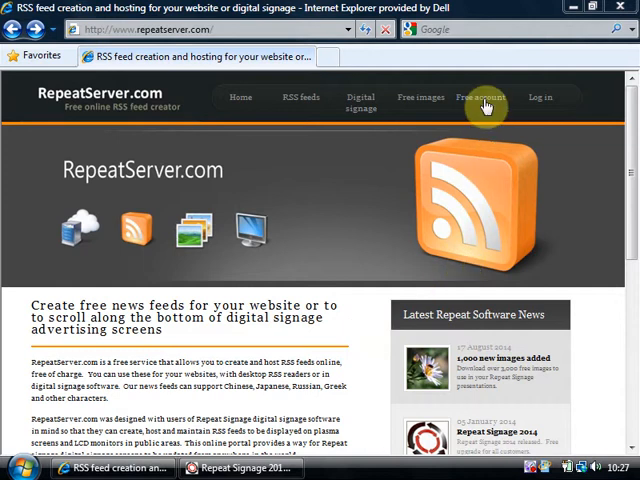
Step: Start a free account named RepeatTraining for the organisation Repeat Software
{"action": "left_click", "coordinate": [492, 98]}
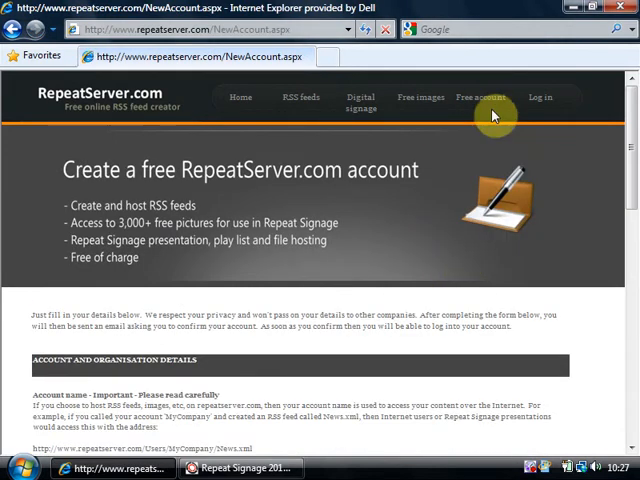
{"action": "scroll", "scroll_direction": "down", "scroll_amount": 3}
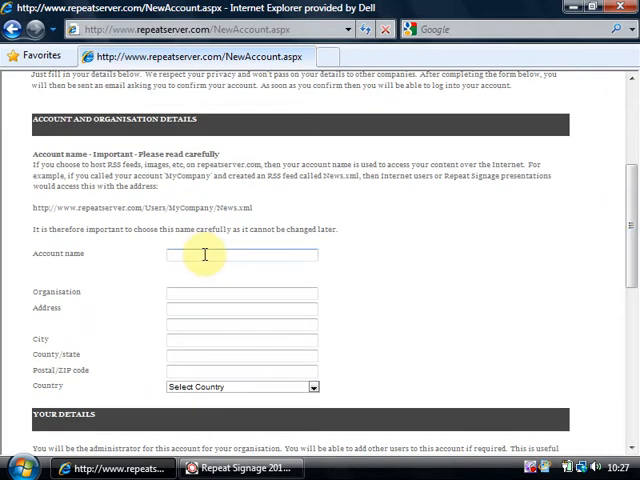
{"action": "type", "text": "Re"}
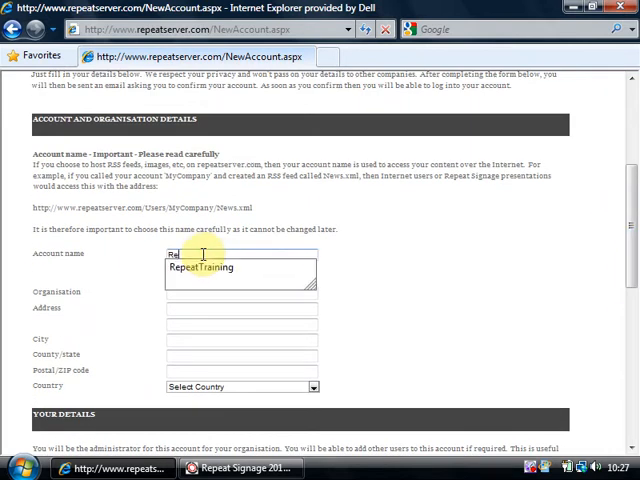
{"action": "left_click", "coordinate": [200, 267]}
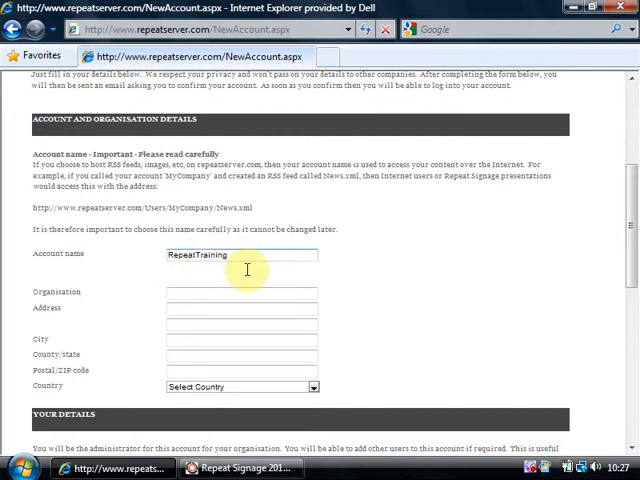
{"action": "mouse_move", "coordinate": [201, 279]}
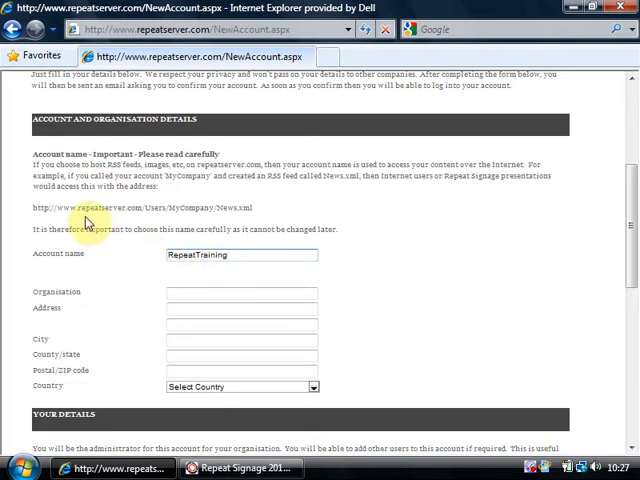
{"action": "left_click", "coordinate": [240, 255]}
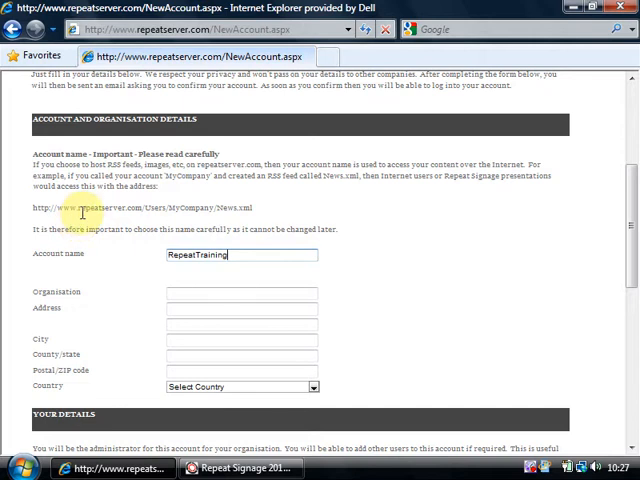
{"action": "mouse_move", "coordinate": [148, 220]}
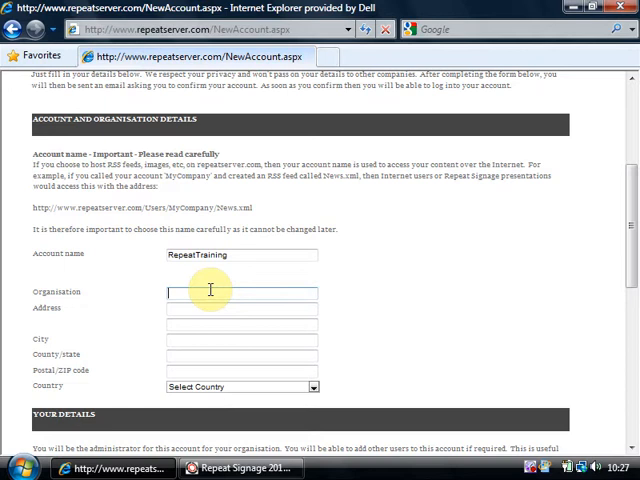
{"action": "type", "text": "Repeat"}
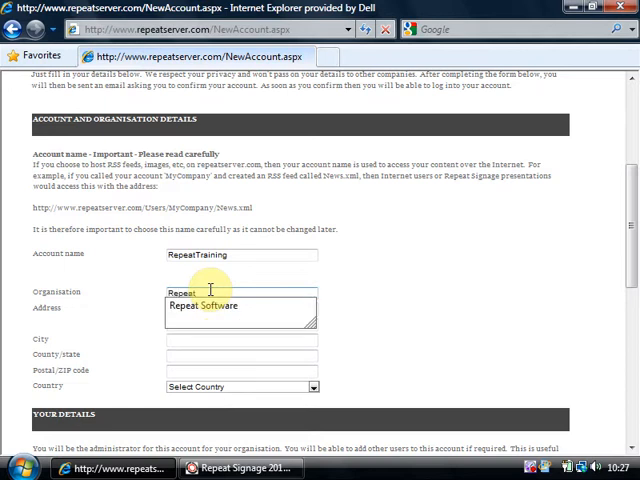
{"action": "left_click", "coordinate": [200, 306]}
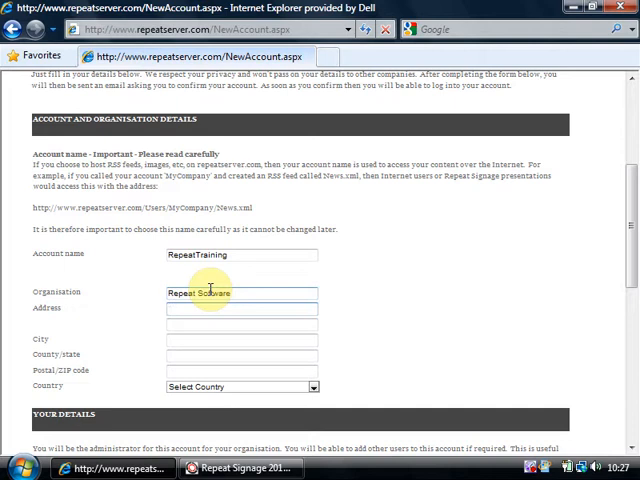
Step: Enter the Skegness Business address, city Skegness, county Lincs, PE postcode and United Kingdom
{"action": "type", "text": "Skegness Business"}
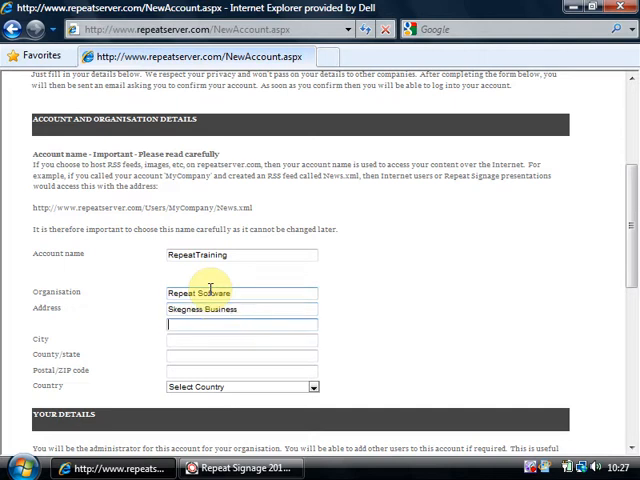
{"action": "type", "text": "s"}
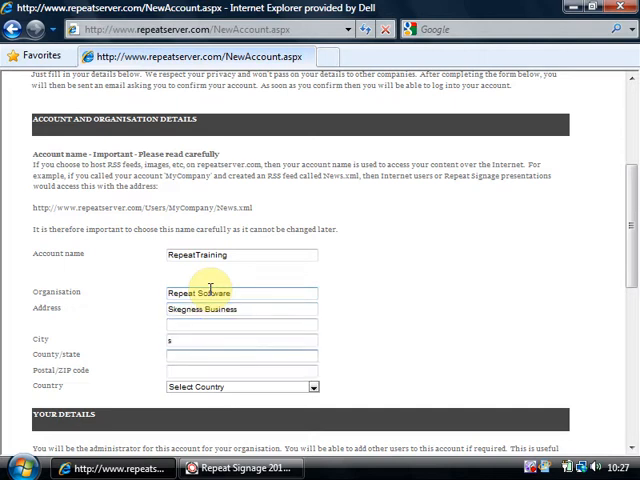
{"action": "type", "text": "Skegness"}
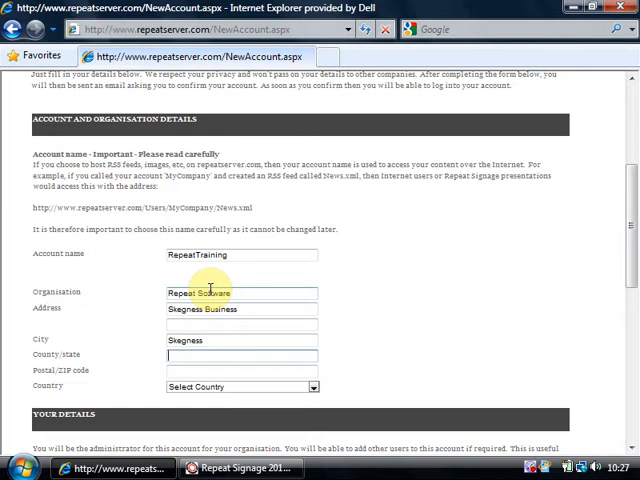
{"action": "type", "text": "PE"}
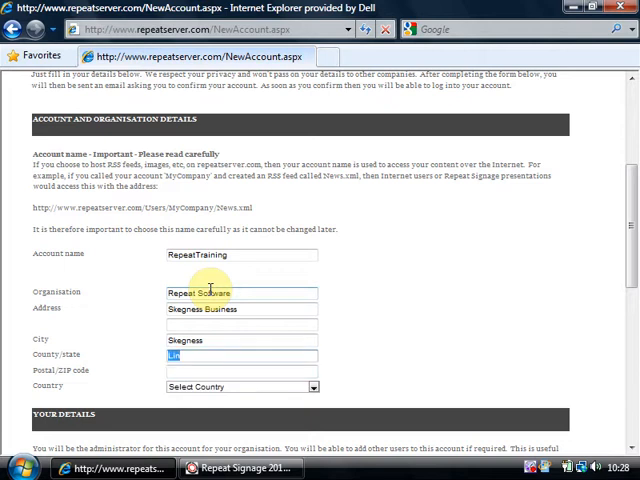
{"action": "type", "text": "PE25 3SJ"}
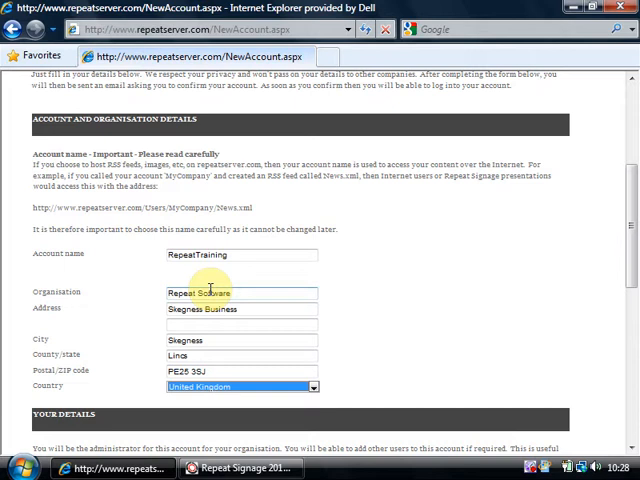
{"action": "scroll", "scroll_direction": "down", "scroll_amount": 3}
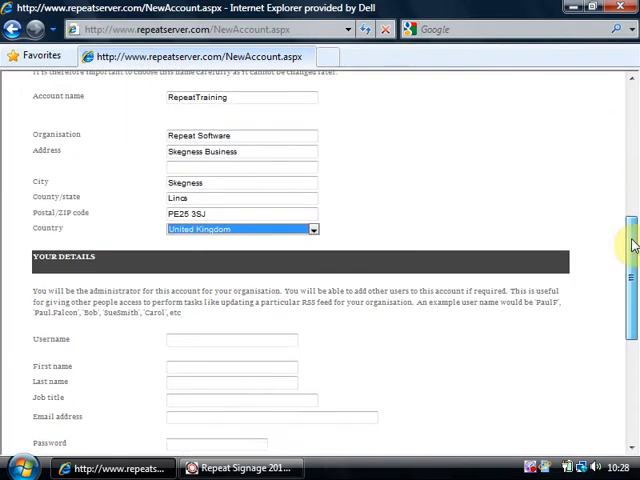
{"action": "scroll", "scroll_direction": "down", "scroll_amount": 3}
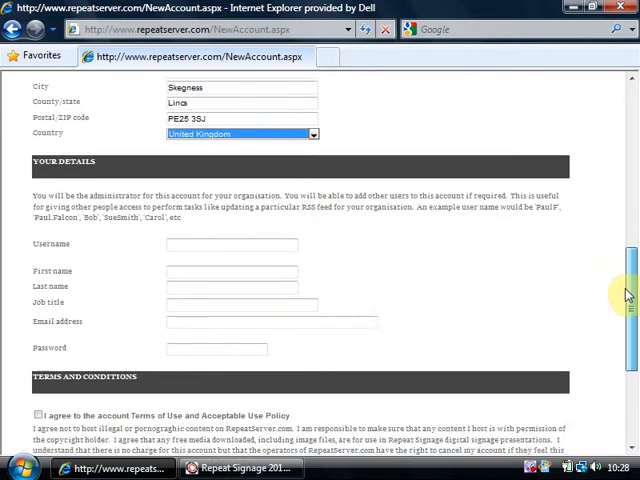
{"action": "scroll", "scroll_direction": "down", "scroll_amount": 3}
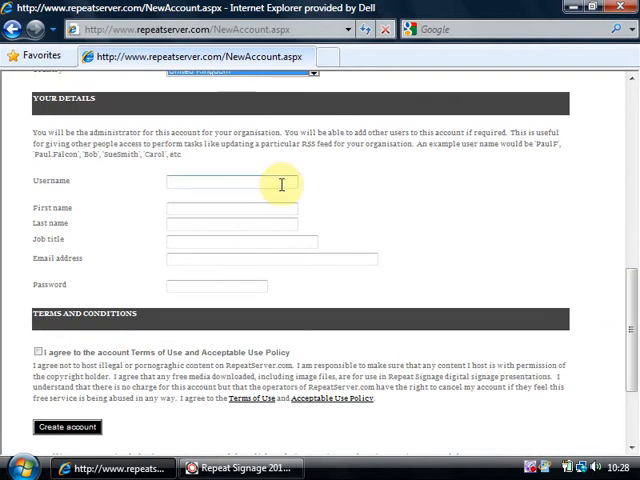
{"action": "left_click", "coordinate": [220, 182]}
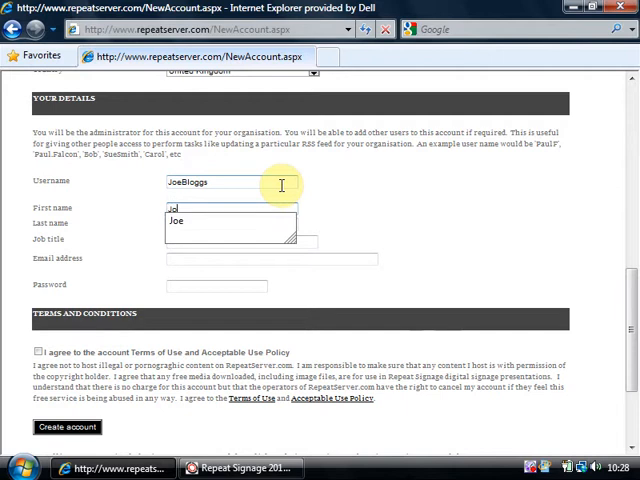
{"action": "type", "text": "Bloggs"}
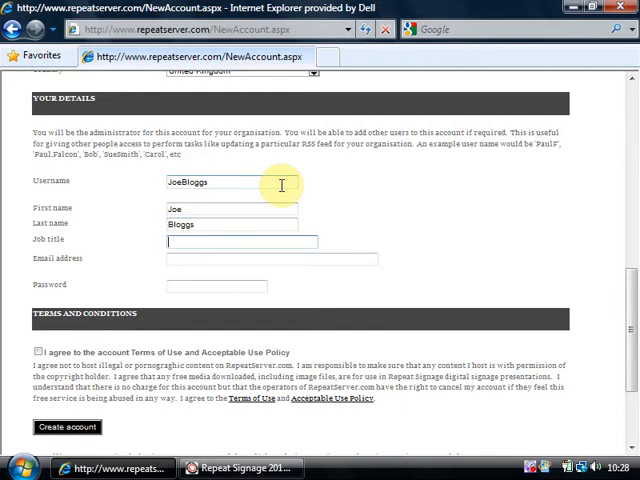
{"action": "type", "text": "IT Manage"}
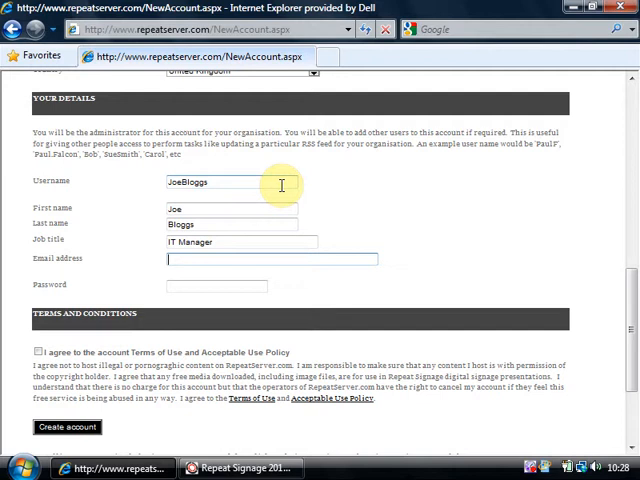
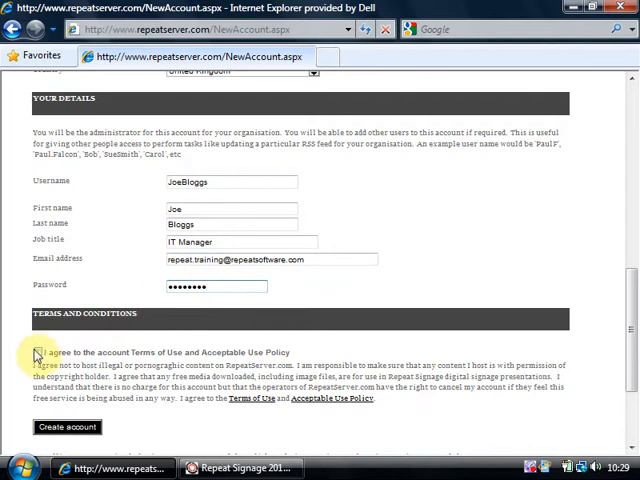
Step: Agree to the terms of use and create the account
{"action": "left_click", "coordinate": [37, 351]}
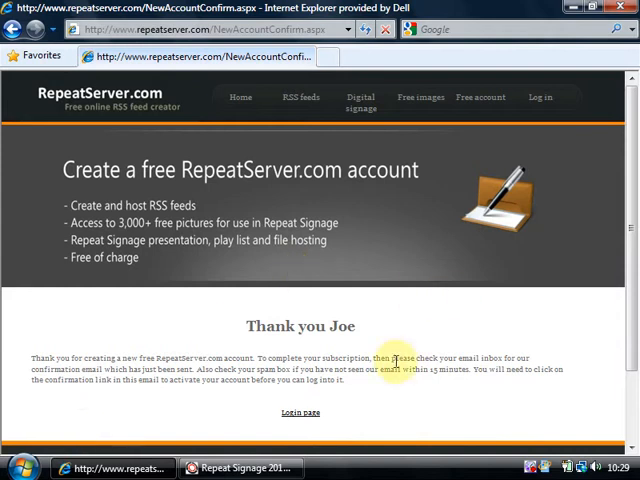
{"action": "mouse_move", "coordinate": [298, 370]}
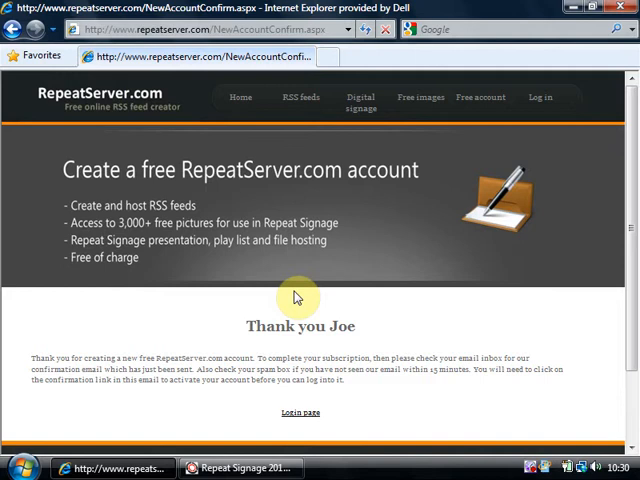
{"action": "mouse_move", "coordinate": [522, 123]}
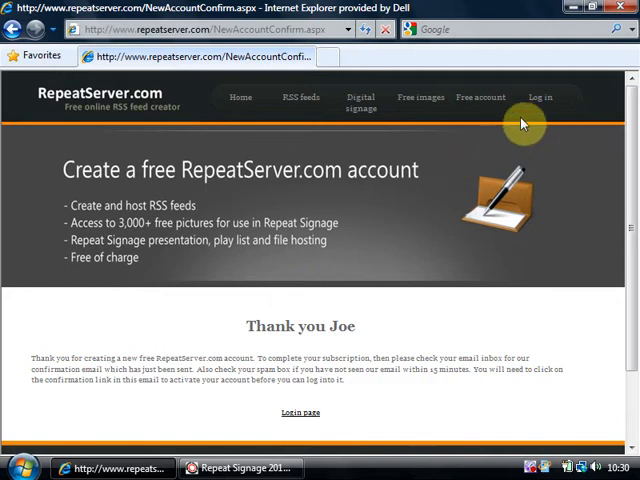
{"action": "mouse_move", "coordinate": [544, 99]}
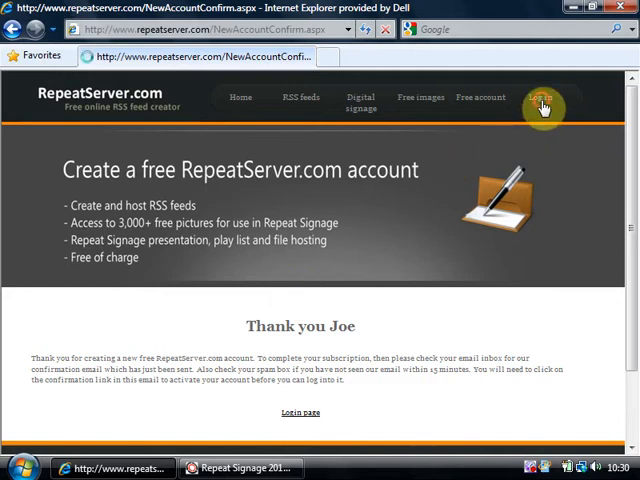
Step: Log in with the new email and password, with 'Remember my email address' ticked
{"action": "left_click", "coordinate": [541, 98]}
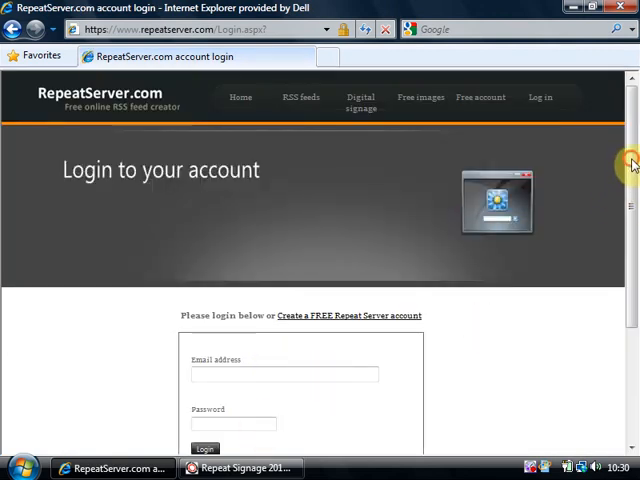
{"action": "scroll", "scroll_direction": "down", "scroll_amount": 3}
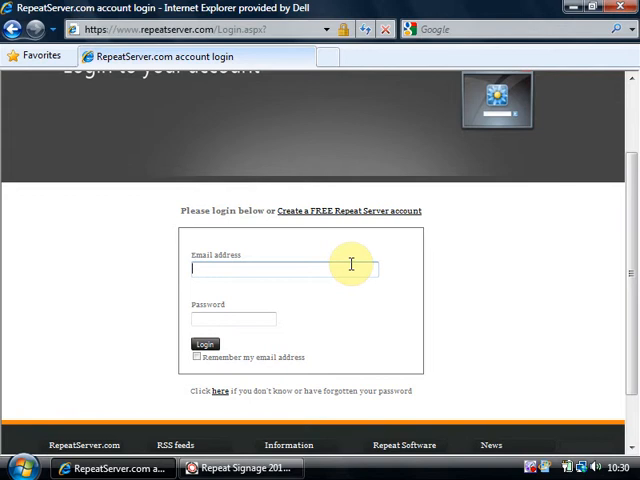
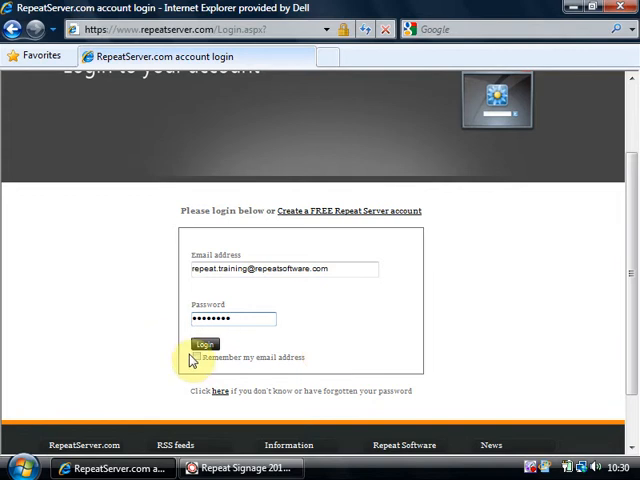
{"action": "left_click", "coordinate": [197, 357]}
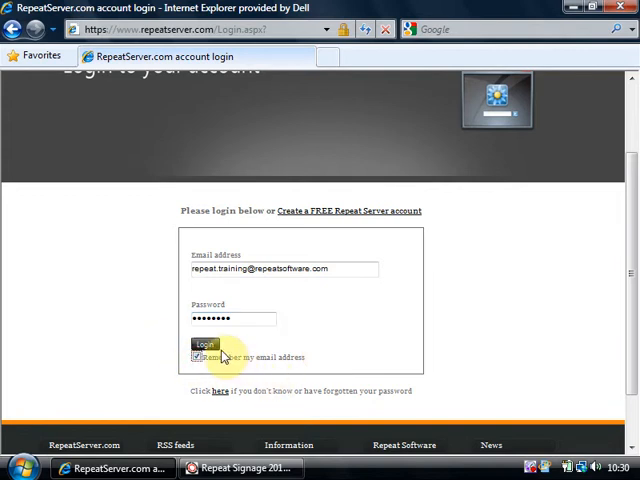
{"action": "mouse_move", "coordinate": [252, 286]}
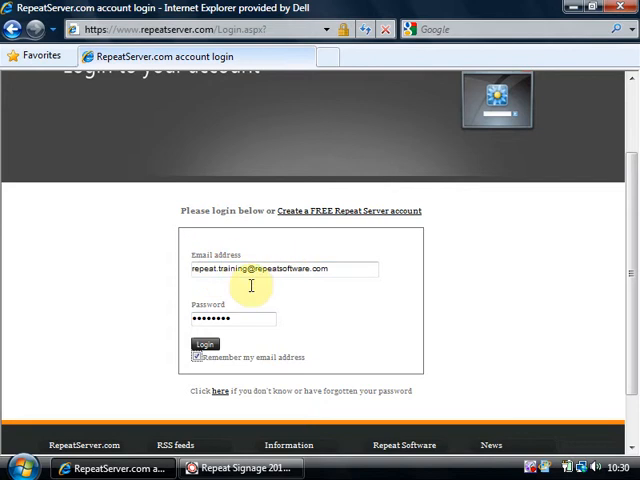
{"action": "left_click", "coordinate": [205, 346]}
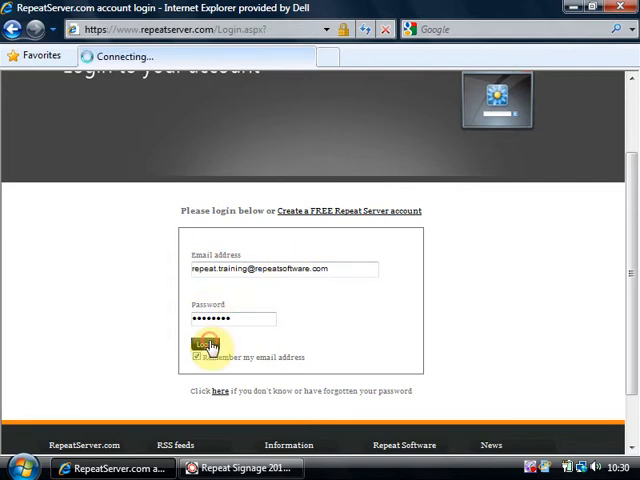
{"action": "left_click", "coordinate": [202, 344]}
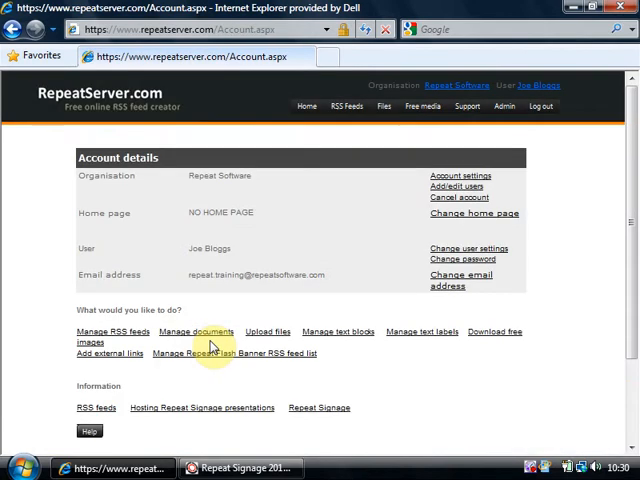
{"action": "mouse_move", "coordinate": [518, 238]}
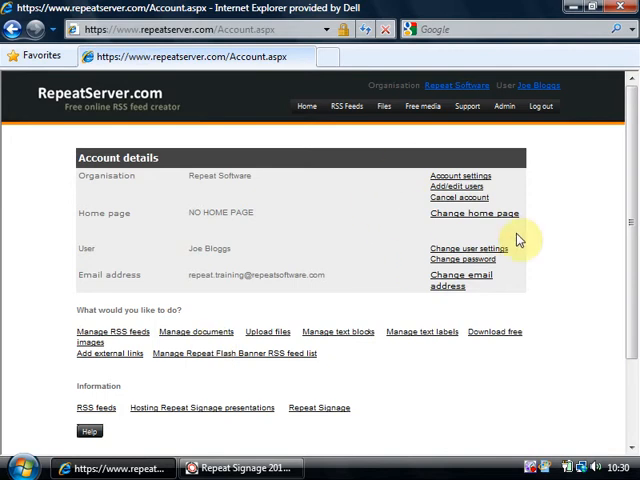
{"action": "mouse_move", "coordinate": [342, 225]}
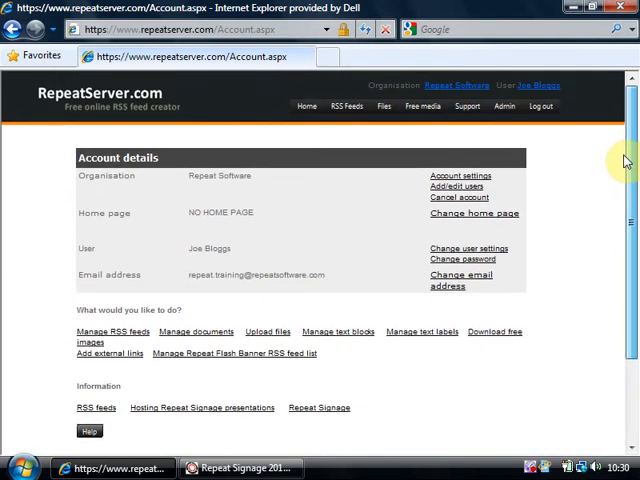
{"action": "mouse_move", "coordinate": [585, 197]}
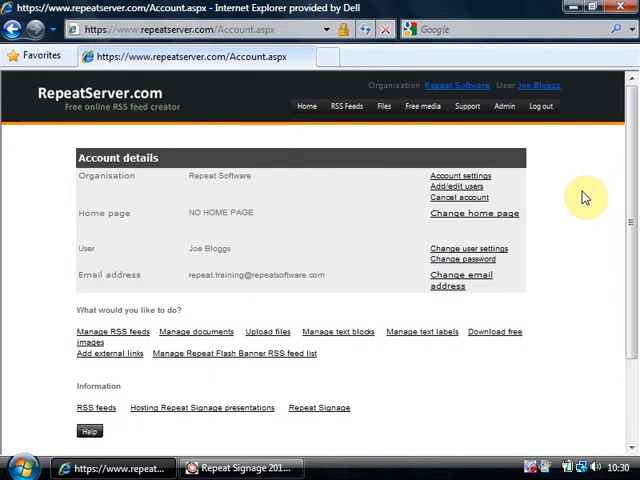
{"action": "mouse_move", "coordinate": [521, 131]}
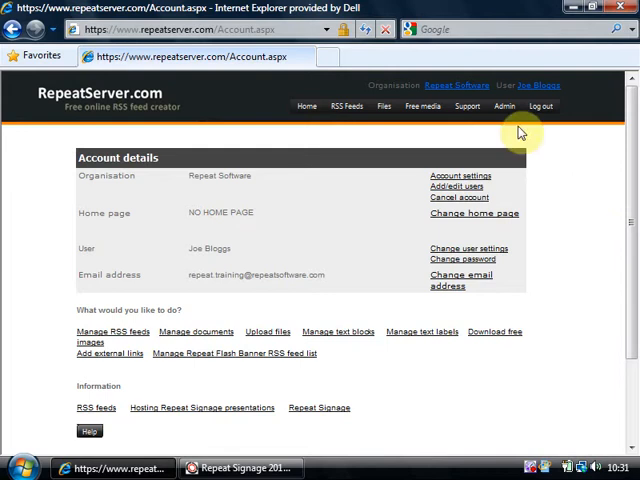
Step: Open the RSS Feeds menu from the account details page
{"action": "left_click", "coordinate": [346, 106]}
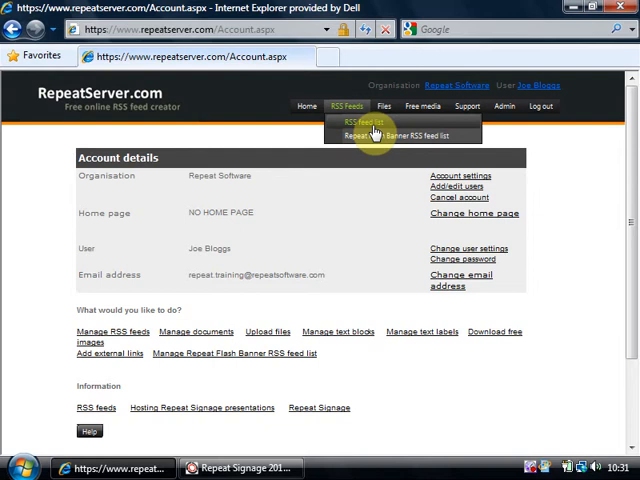
Step: View the Repeat Software news.xml feed from the RSS feed list and scroll its items
{"action": "left_click", "coordinate": [362, 121]}
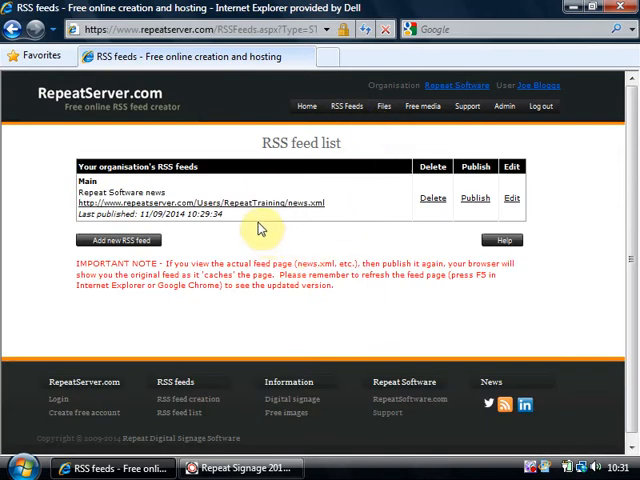
{"action": "mouse_move", "coordinate": [310, 210]}
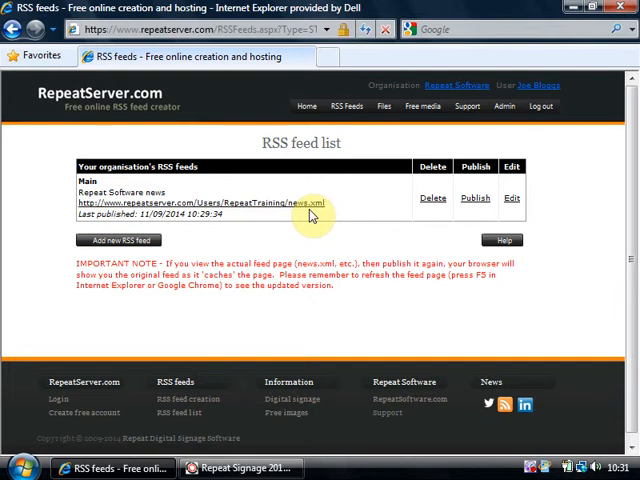
{"action": "mouse_move", "coordinate": [310, 210]}
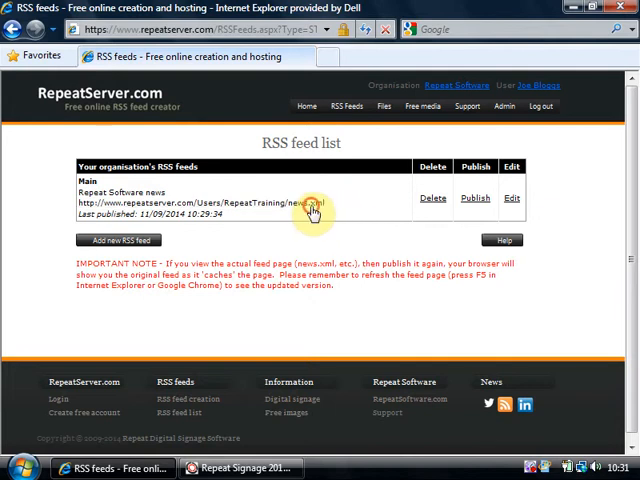
{"action": "left_click", "coordinate": [300, 200]}
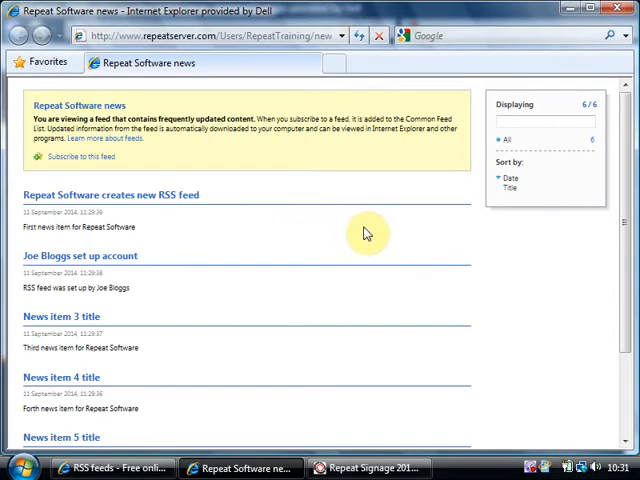
{"action": "mouse_move", "coordinate": [108, 168]}
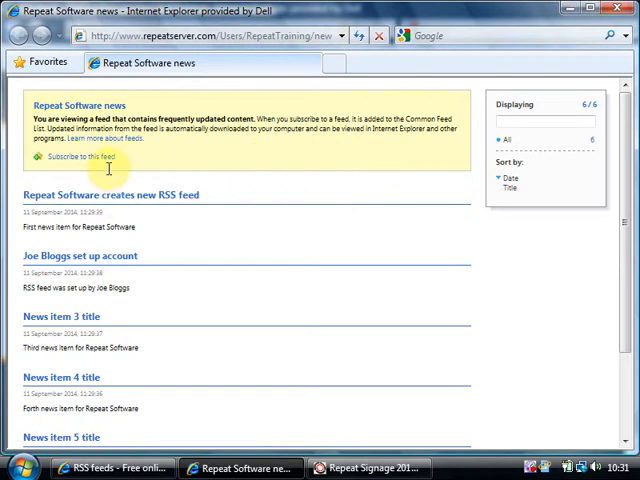
{"action": "mouse_move", "coordinate": [174, 237]}
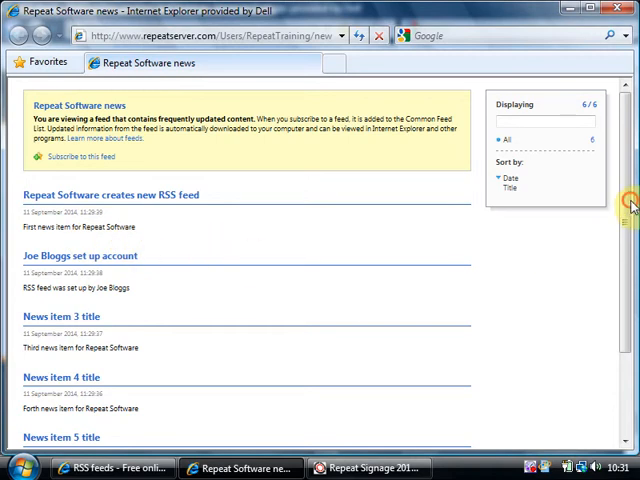
{"action": "scroll", "scroll_direction": "down", "scroll_amount": 3}
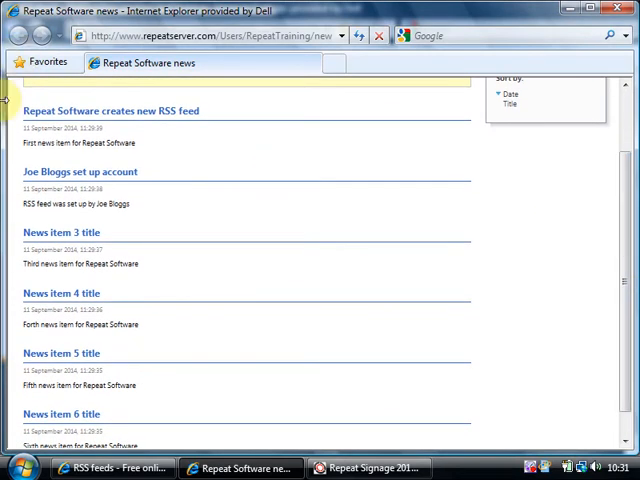
{"action": "mouse_move", "coordinate": [194, 113]}
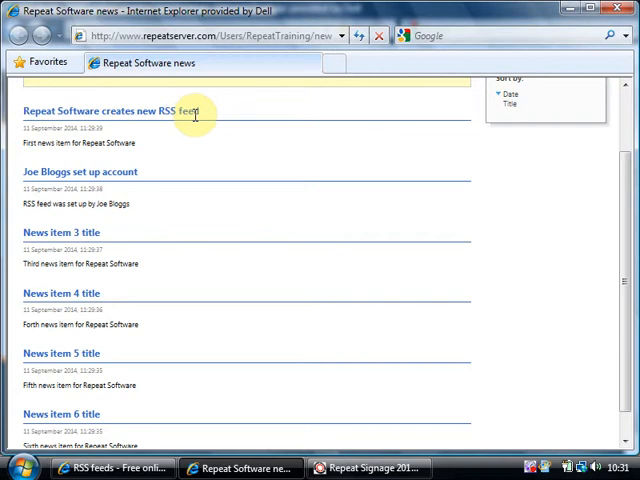
{"action": "mouse_move", "coordinate": [140, 152]}
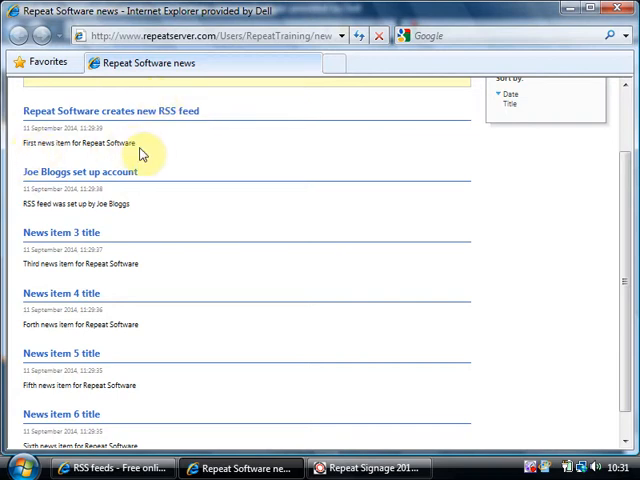
{"action": "mouse_move", "coordinate": [147, 160]}
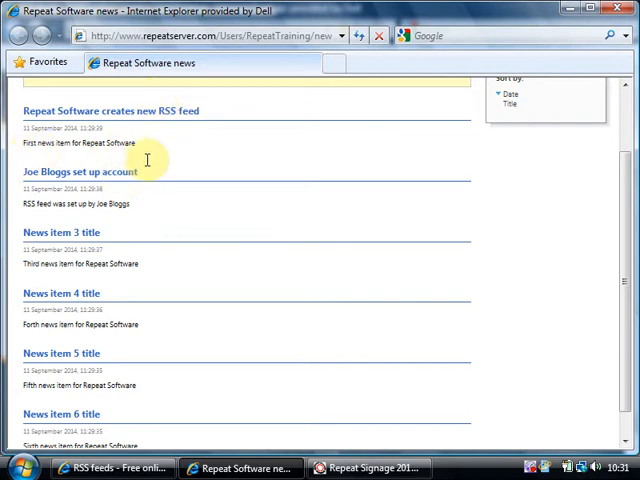
{"action": "mouse_move", "coordinate": [260, 280]}
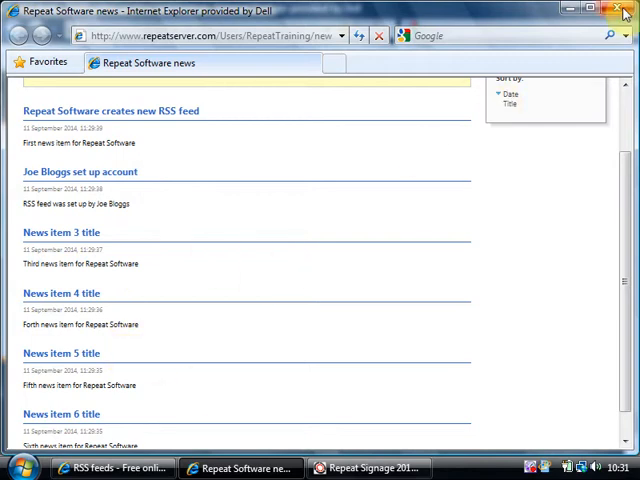
{"action": "left_click", "coordinate": [210, 39]}
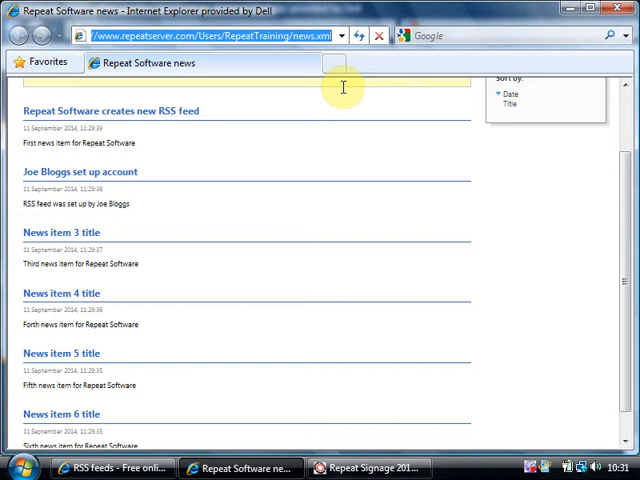
{"action": "mouse_move", "coordinate": [257, 122]}
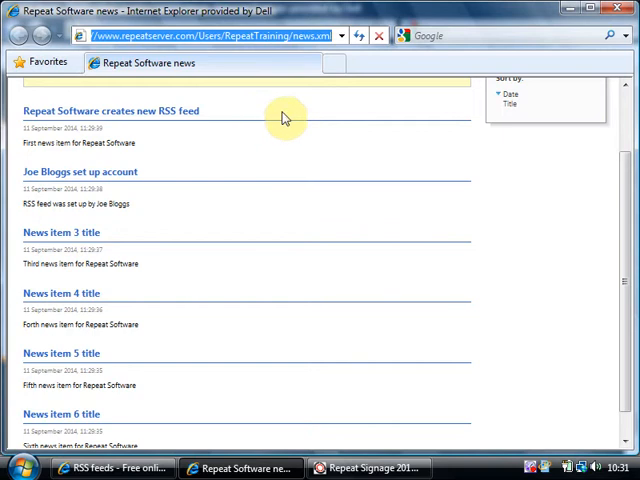
{"action": "left_click", "coordinate": [12, 471]}
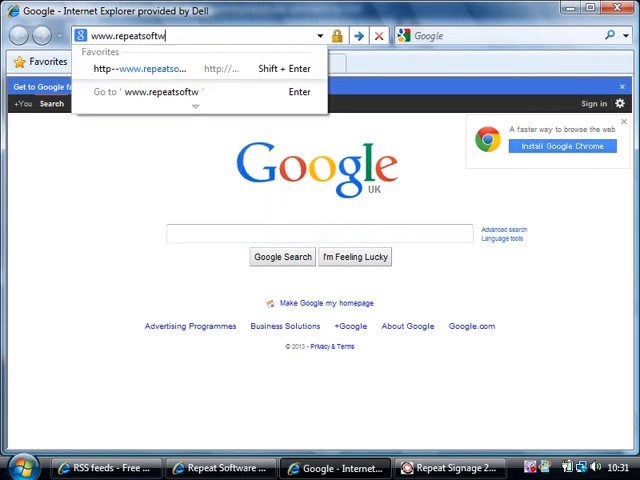
Step: Browse the Repeat Software homepage to its footer, then return to the RepeatServer feed list
{"action": "key", "text": "Enter"}
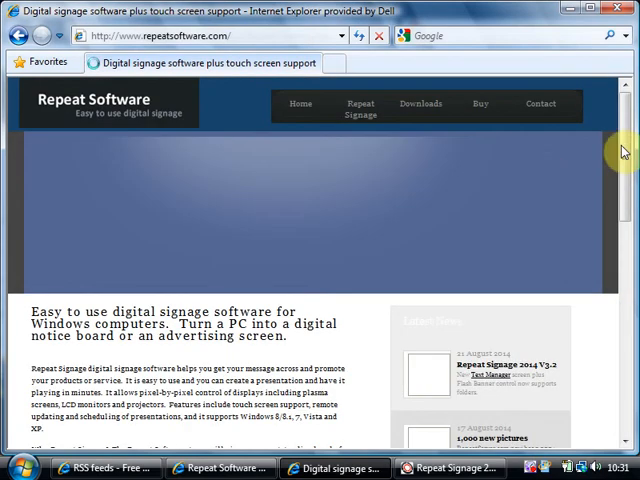
{"action": "scroll", "scroll_direction": "down", "scroll_amount": 3}
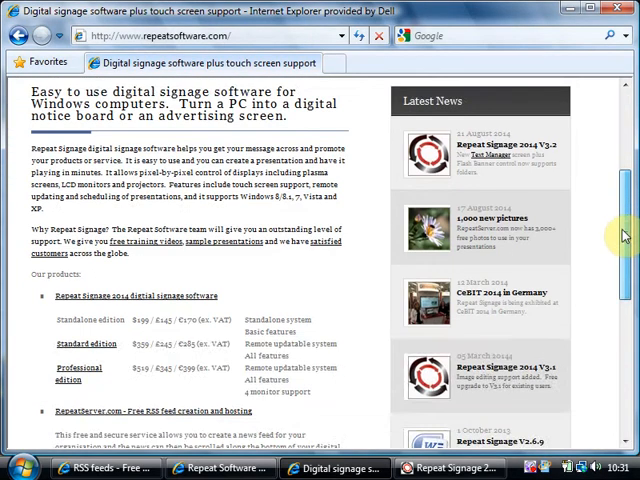
{"action": "scroll", "scroll_direction": "down", "scroll_amount": 3}
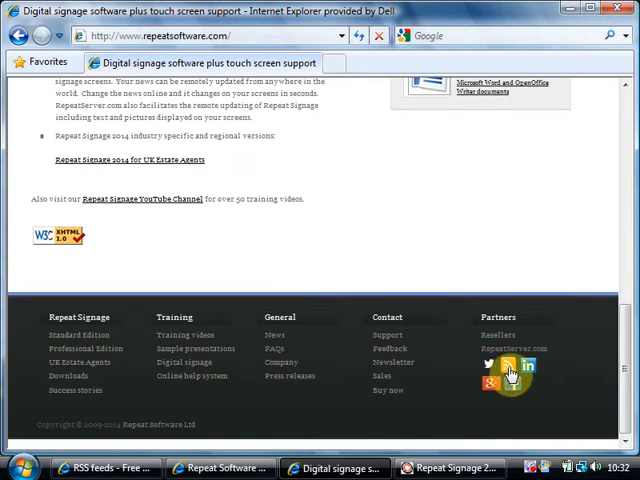
{"action": "left_click", "coordinate": [506, 370]}
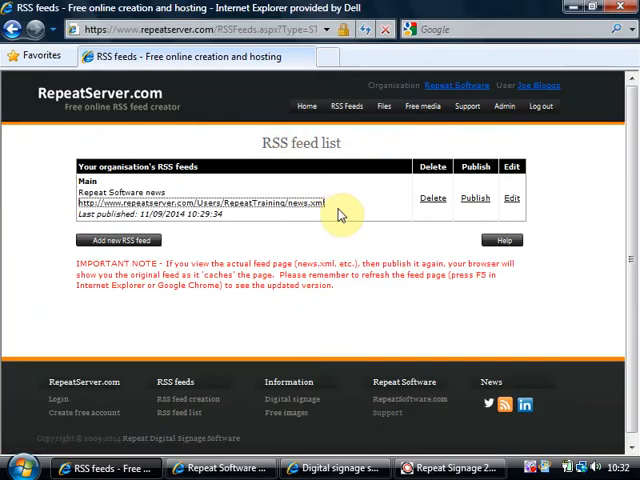
{"action": "mouse_move", "coordinate": [247, 161]}
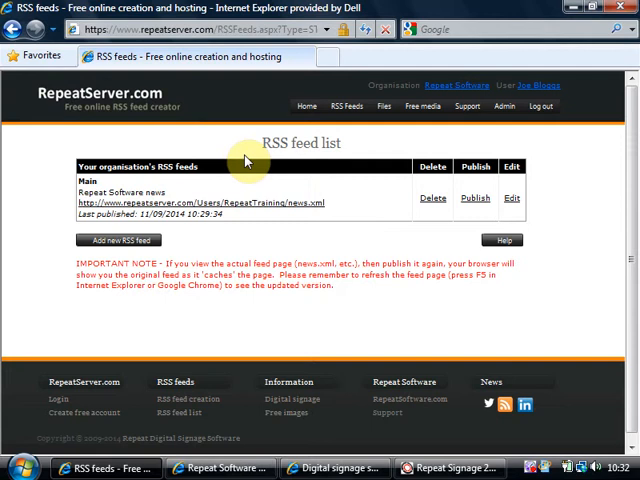
{"action": "mouse_move", "coordinate": [113, 212]}
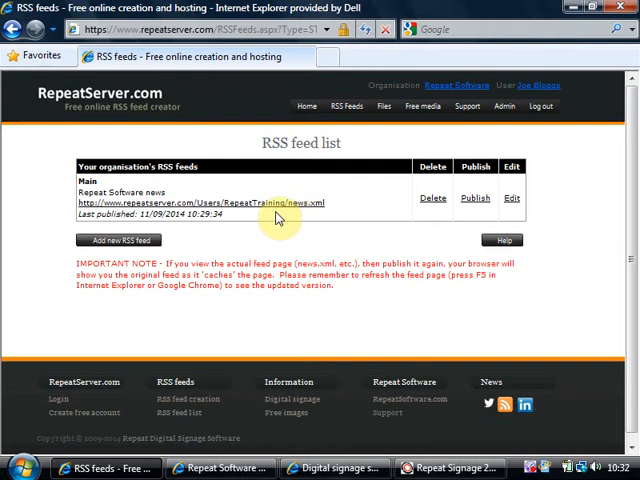
{"action": "mouse_move", "coordinate": [341, 222]}
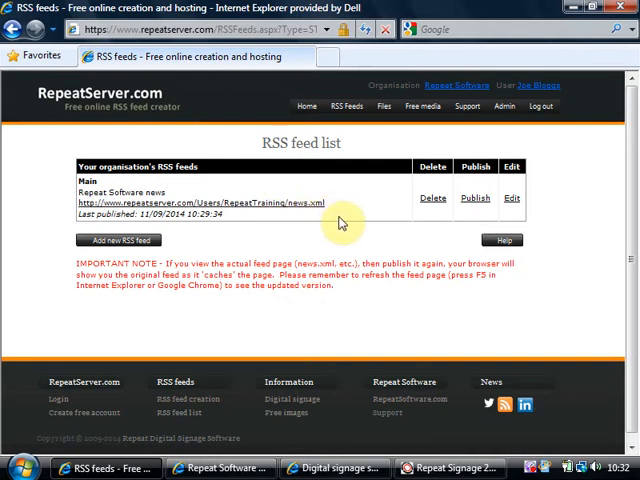
{"action": "mouse_move", "coordinate": [364, 211]}
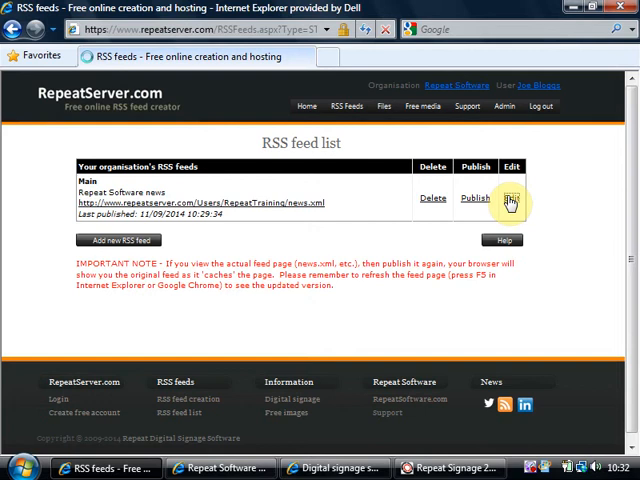
Step: Edit the Main feed row of the RSS feed list
{"action": "left_click", "coordinate": [516, 198]}
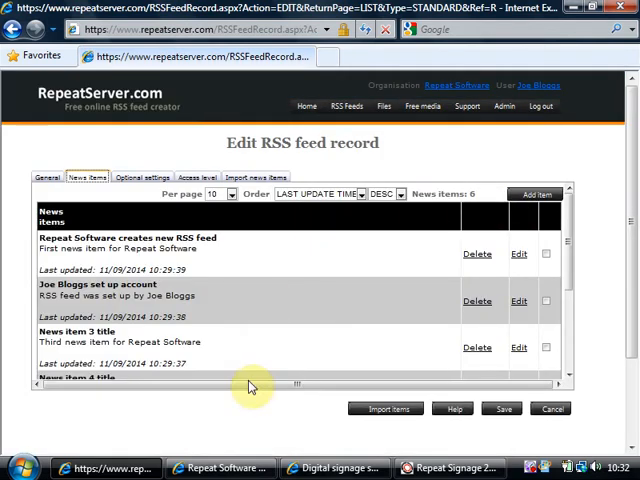
Step: Review the feed's General and News items tabs, then delete 'News item 6 title'
{"action": "left_click", "coordinate": [46, 177]}
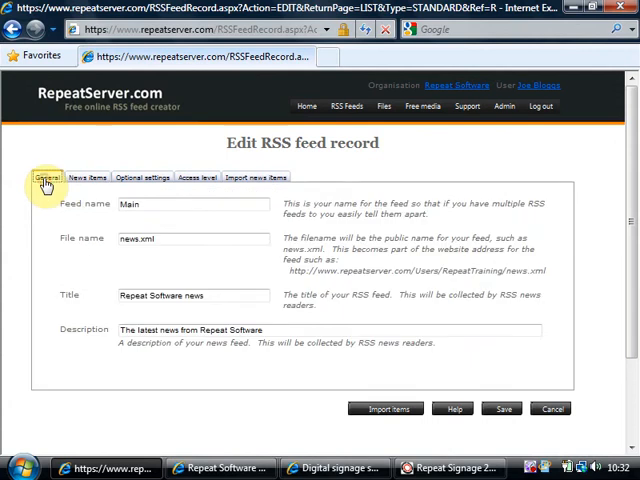
{"action": "mouse_move", "coordinate": [170, 268]}
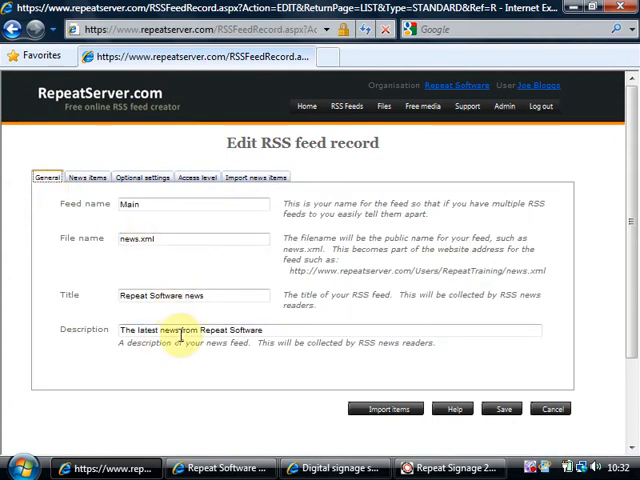
{"action": "left_click", "coordinate": [88, 177]}
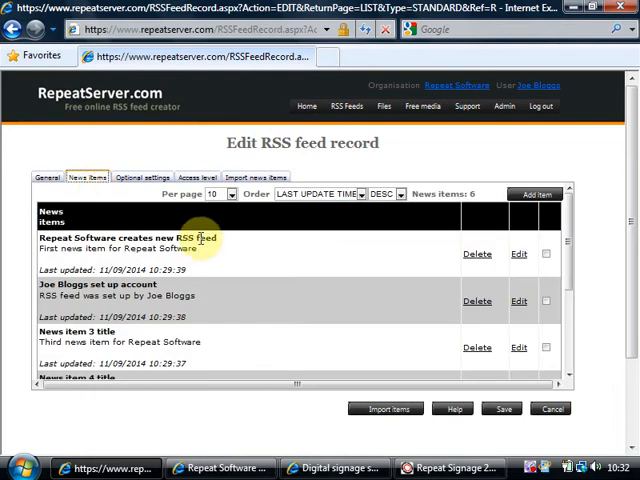
{"action": "scroll", "scroll_direction": "down", "scroll_amount": 3}
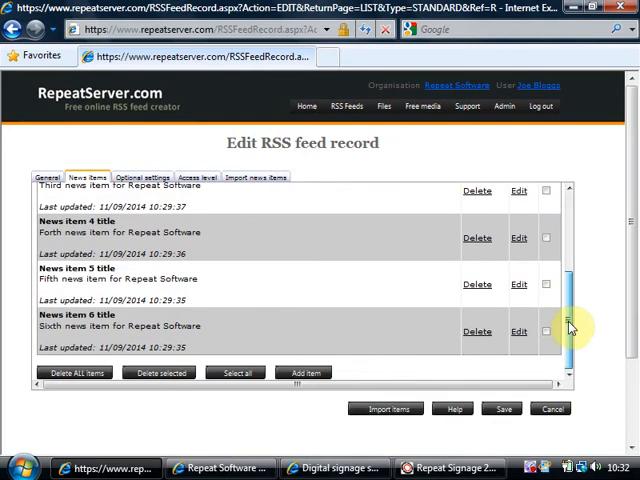
{"action": "left_click", "coordinate": [472, 331]}
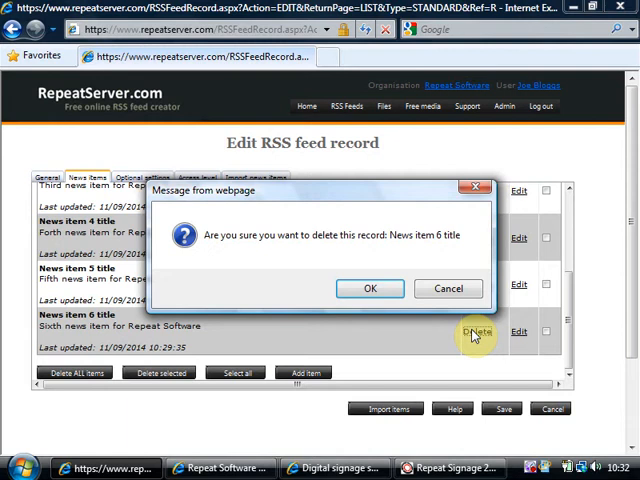
Step: Delete News item 6, News item 3, the account setup item and News item 5
{"action": "left_click", "coordinate": [370, 288]}
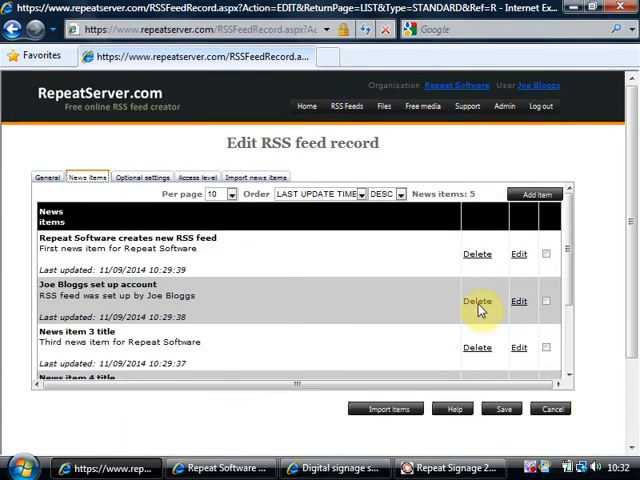
{"action": "left_click", "coordinate": [477, 347]}
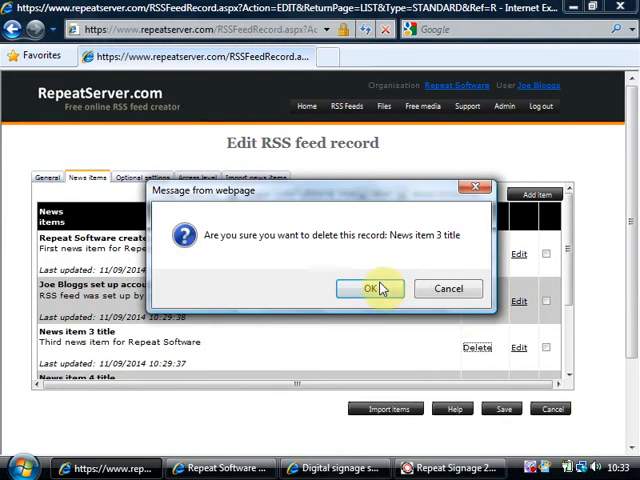
{"action": "left_click", "coordinate": [373, 288]}
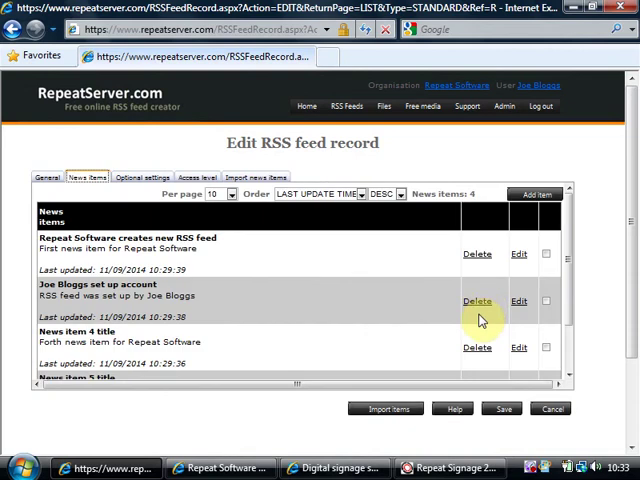
{"action": "left_click", "coordinate": [477, 301]}
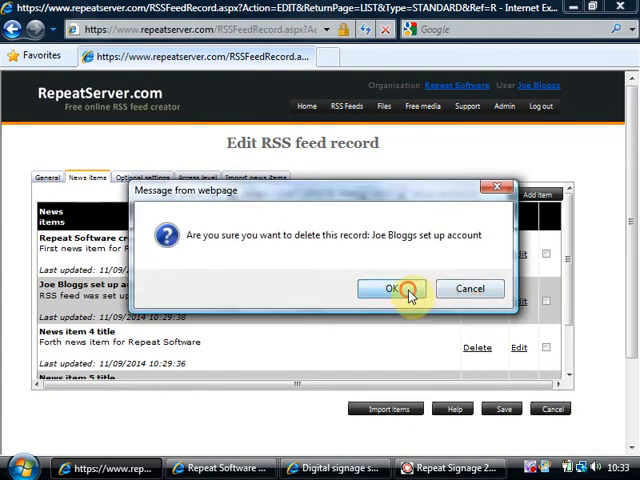
{"action": "left_click", "coordinate": [392, 289]}
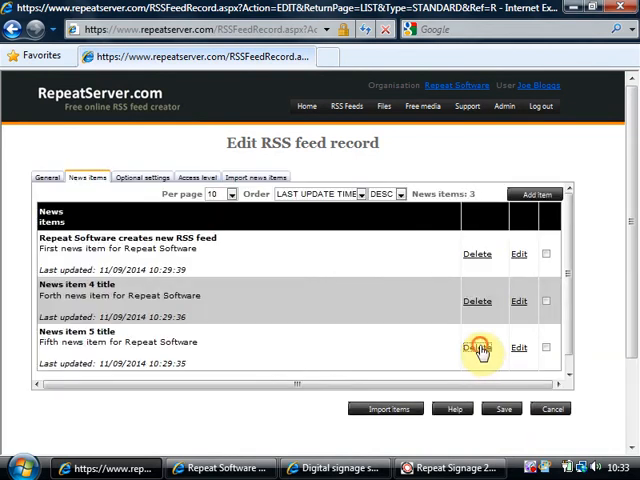
{"action": "left_click", "coordinate": [477, 347]}
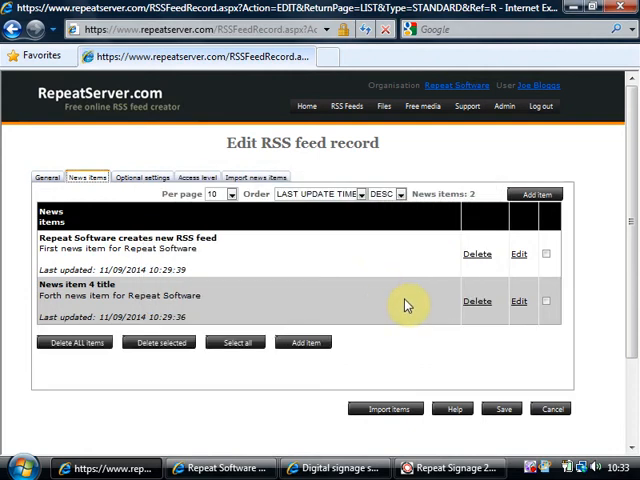
{"action": "mouse_move", "coordinate": [376, 289]}
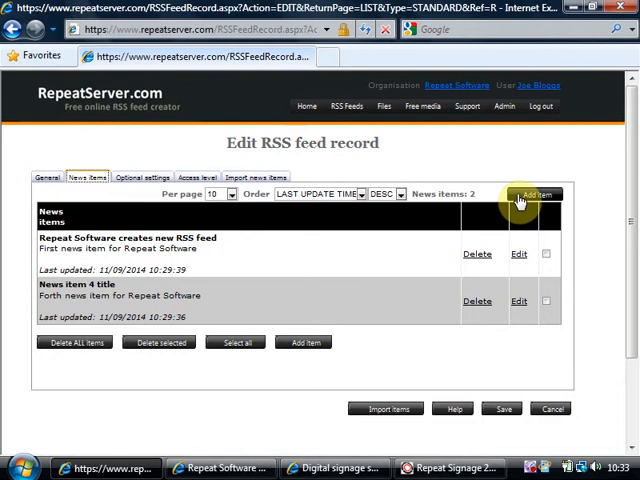
{"action": "left_click", "coordinate": [535, 195]}
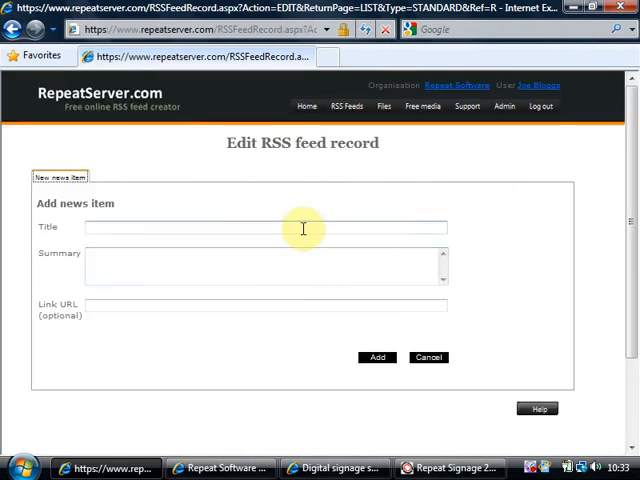
Step: Enter a title about Joe creating training videos and the summary 'This week Joe has created videos on how to use Repea…'
{"action": "type", "text": "Joh"}
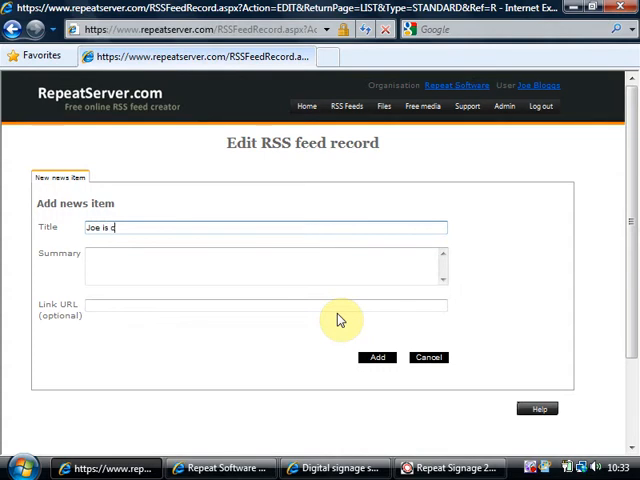
{"action": "type", "text": "reating new training videos"}
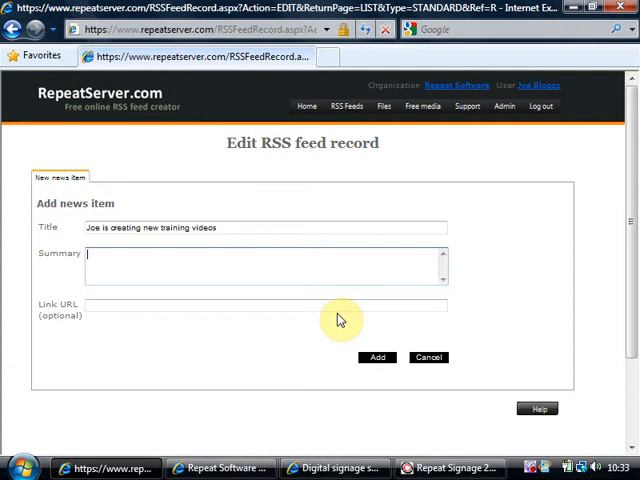
{"action": "type", "text": "This week"}
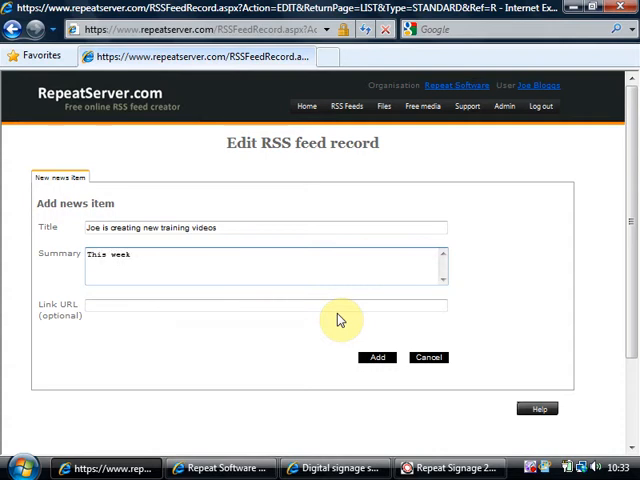
{"action": "type", "text": "Joe has crea"}
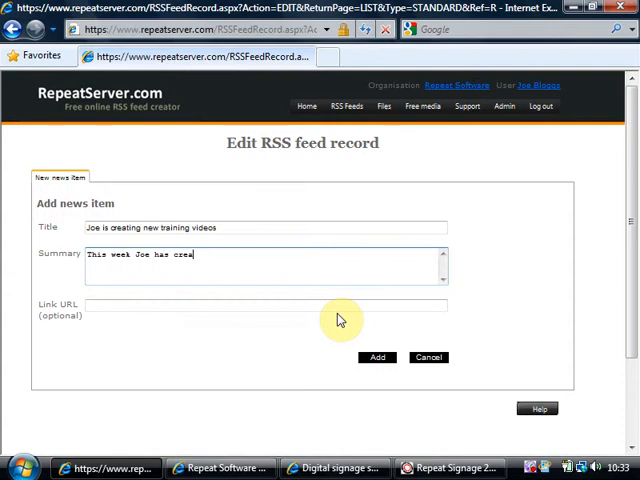
{"action": "type", "text": "ted videos on"}
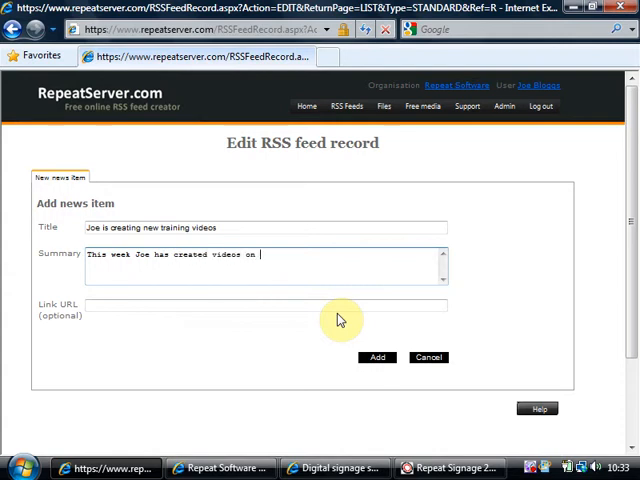
{"action": "type", "text": "how to use RepeatServer.com"}
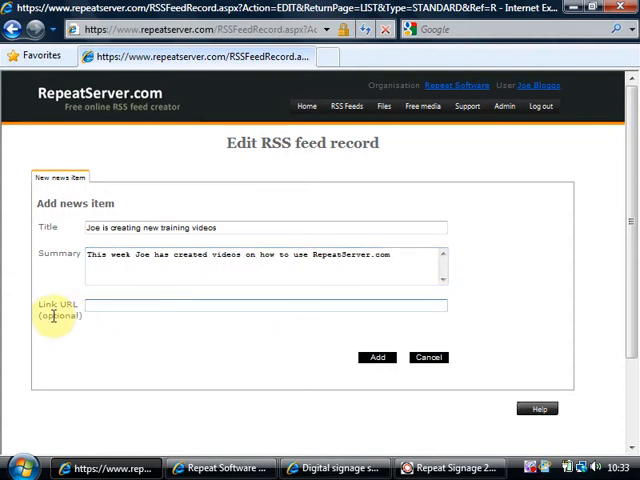
Step: Place the cursor in the Link URL field and switch to the Repeat Software website
{"action": "left_click", "coordinate": [96, 305]}
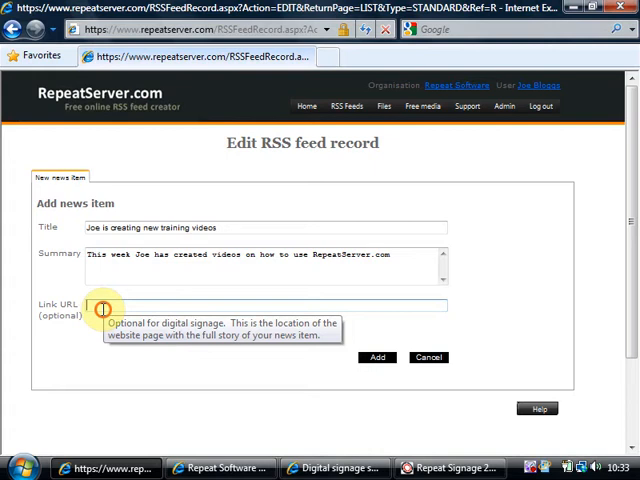
{"action": "left_click", "coordinate": [100, 305]}
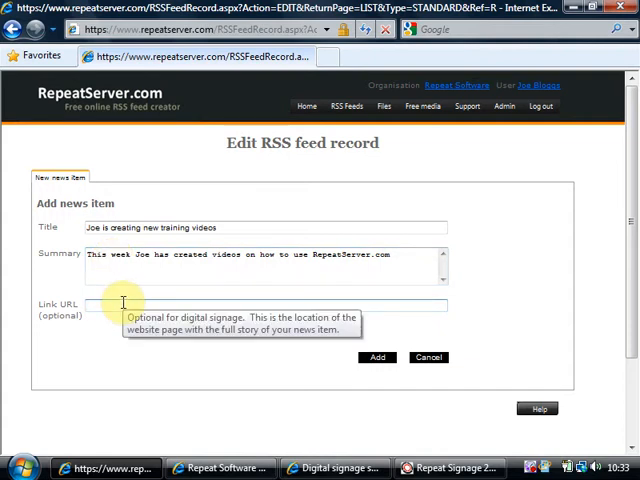
{"action": "key", "text": "alt+tab"}
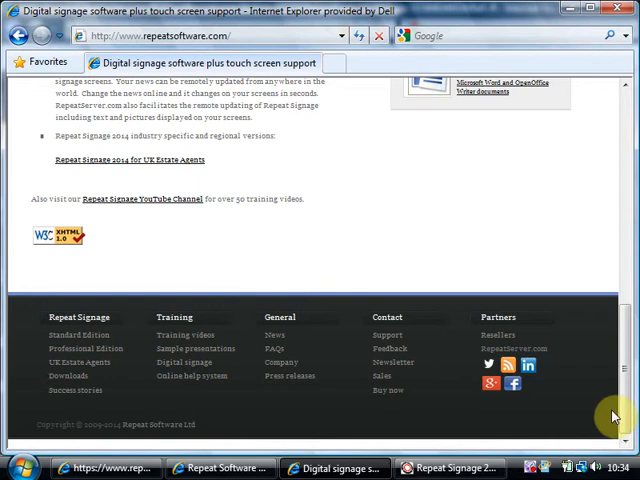
Step: Open the Repeat Software Latest News page and copy its address from the address bar
{"action": "scroll", "scroll_direction": "up", "scroll_amount": 3}
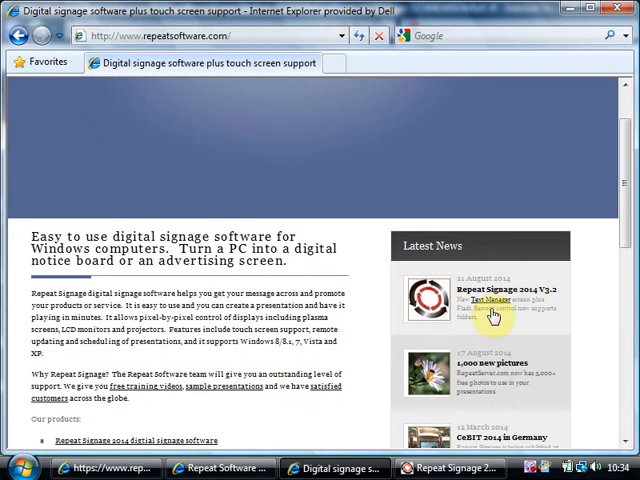
{"action": "left_click", "coordinate": [488, 301]}
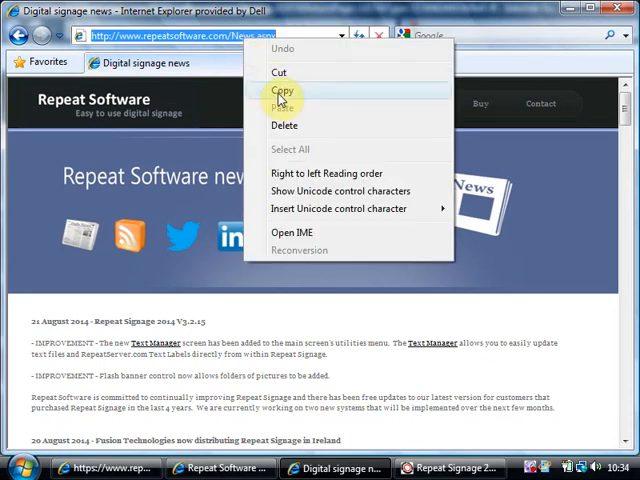
{"action": "left_click", "coordinate": [281, 90]}
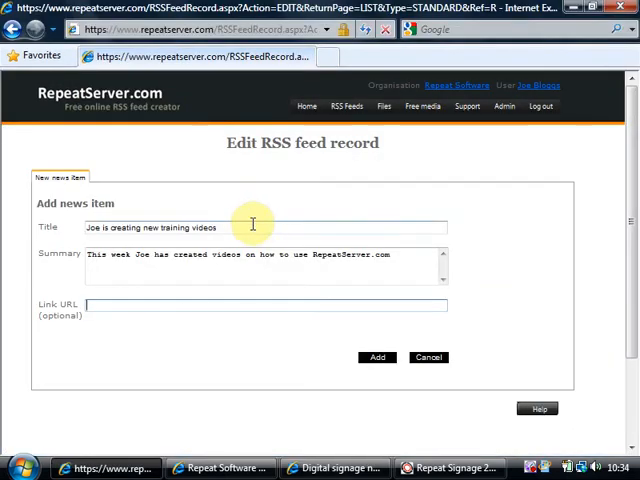
{"action": "type", "text": "http://www.repeatsoftware.com/News.aspx"}
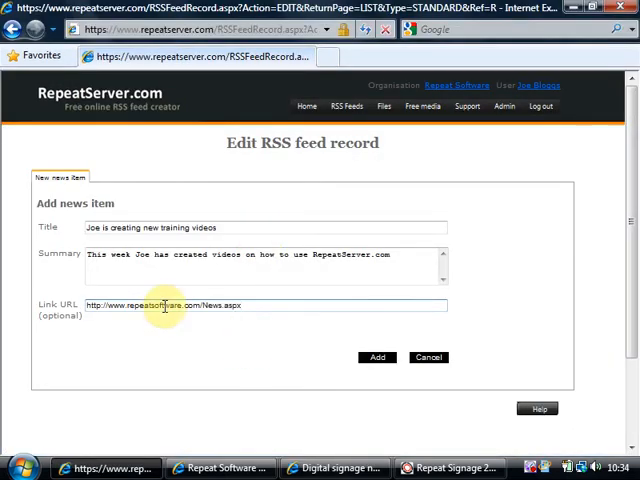
{"action": "mouse_move", "coordinate": [190, 322]}
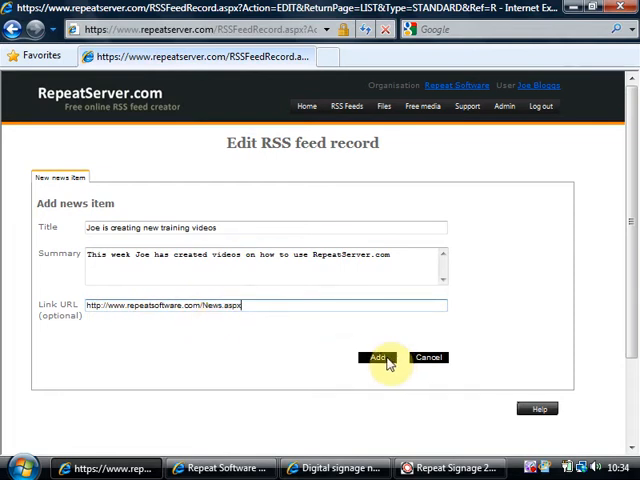
{"action": "left_click", "coordinate": [377, 357]}
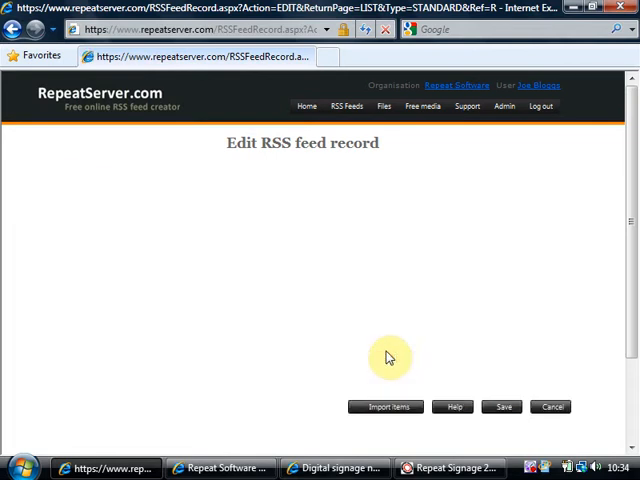
{"action": "left_click", "coordinate": [88, 178]}
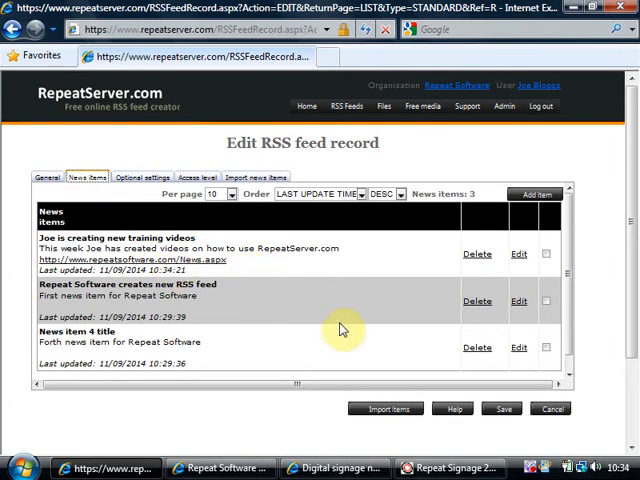
{"action": "mouse_move", "coordinate": [576, 222]}
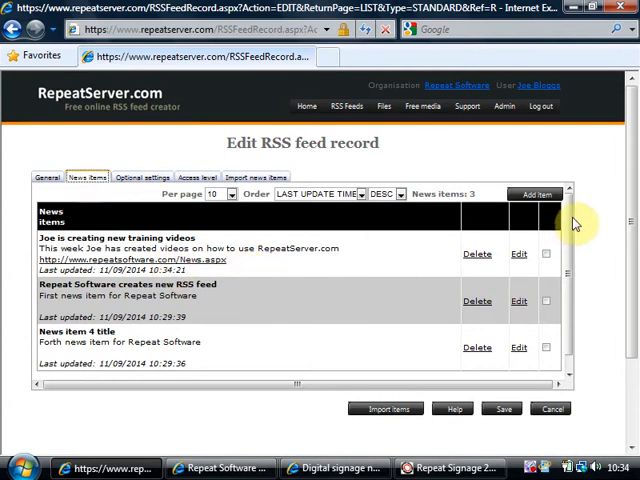
{"action": "scroll", "scroll_direction": "down", "scroll_amount": 3}
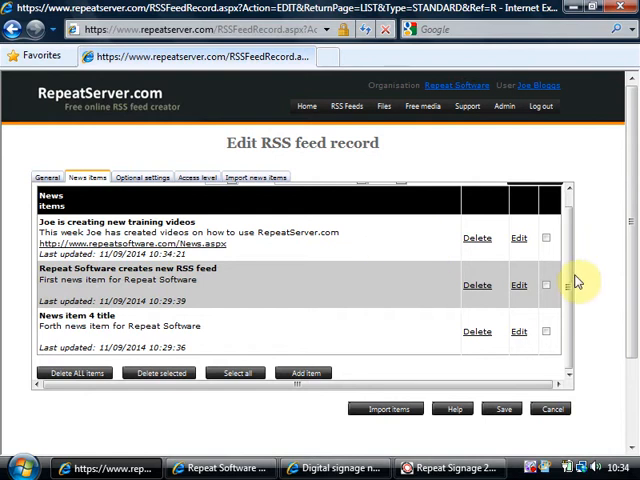
{"action": "mouse_move", "coordinate": [302, 337]}
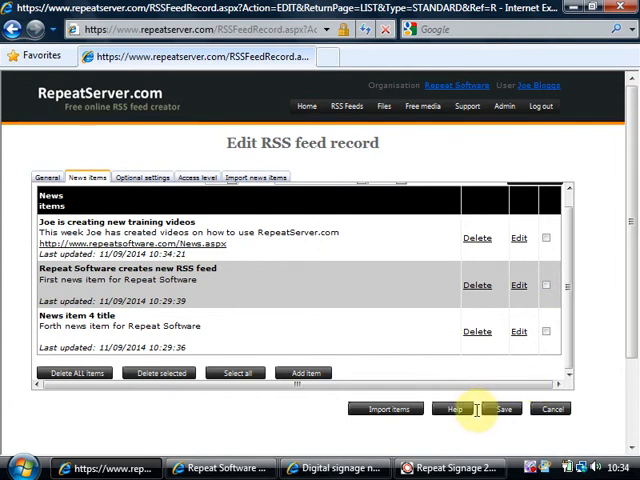
{"action": "left_click", "coordinate": [504, 409]}
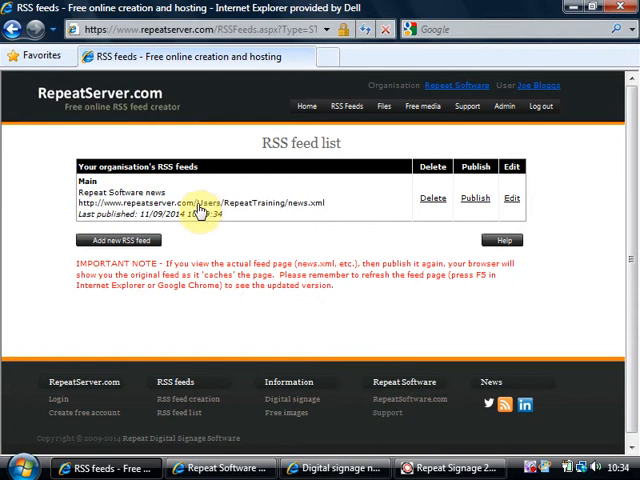
{"action": "mouse_move", "coordinate": [476, 204]}
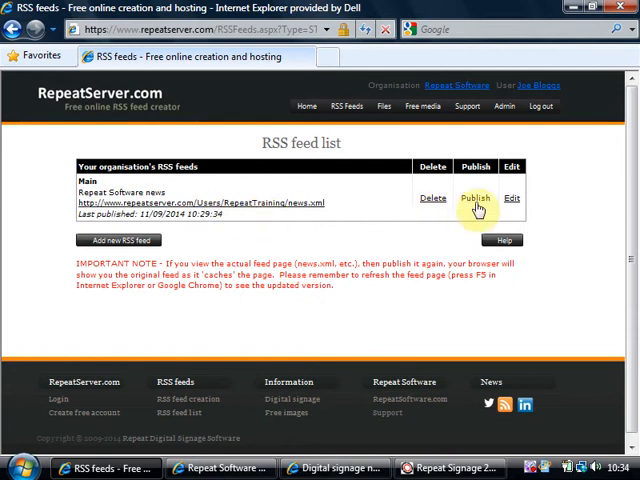
{"action": "mouse_move", "coordinate": [397, 231]}
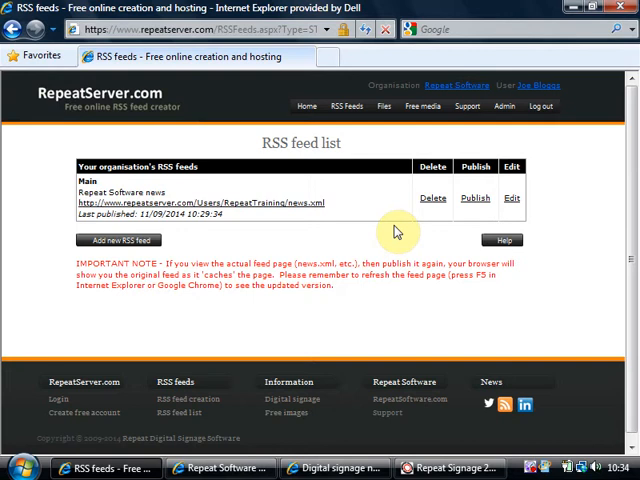
{"action": "mouse_move", "coordinate": [380, 222]}
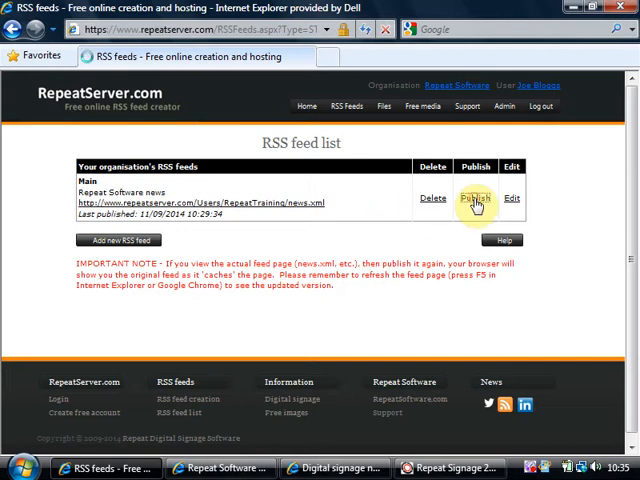
Step: Publish the Main RSS feed from the feed list
{"action": "left_click", "coordinate": [474, 198]}
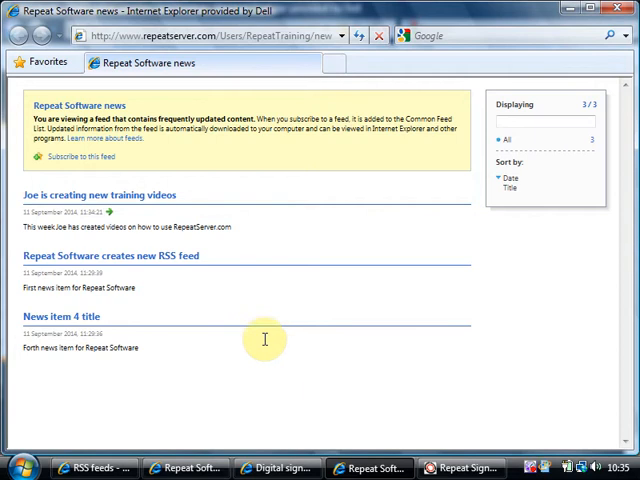
{"action": "mouse_move", "coordinate": [62, 203]}
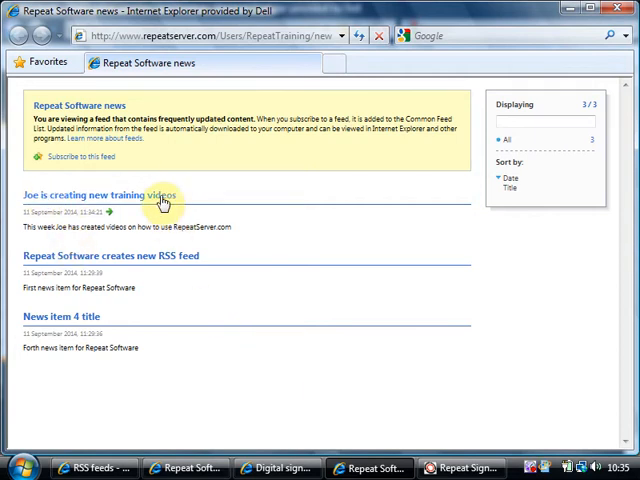
{"action": "mouse_move", "coordinate": [136, 202]}
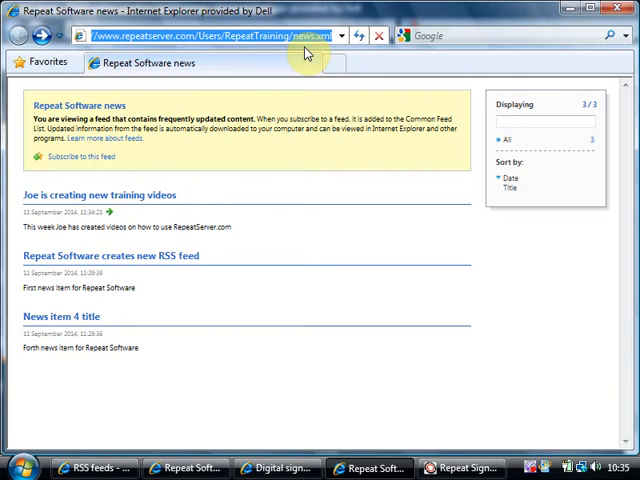
{"action": "mouse_move", "coordinate": [429, 425]}
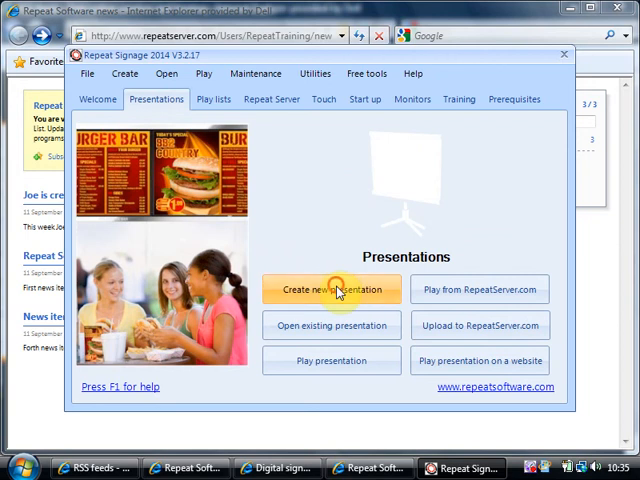
Step: Create a blank presentation and insert a Flash RSS reader into it
{"action": "left_click", "coordinate": [331, 289]}
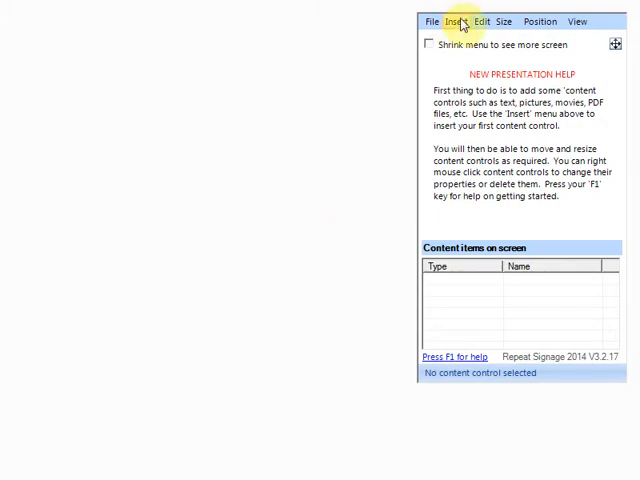
{"action": "left_click", "coordinate": [452, 20]}
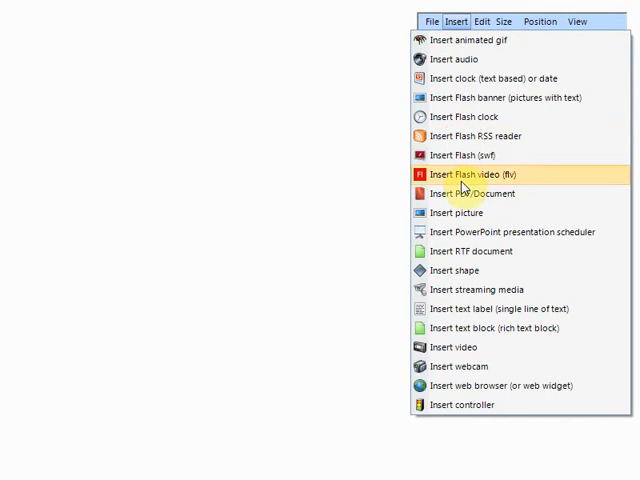
{"action": "mouse_move", "coordinate": [470, 138]}
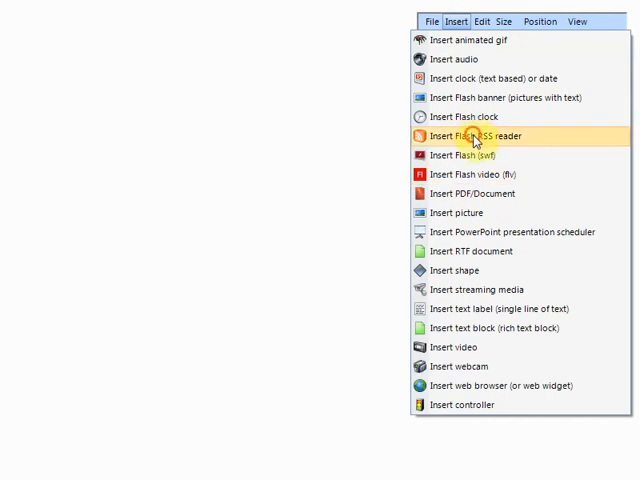
{"action": "left_click", "coordinate": [476, 136]}
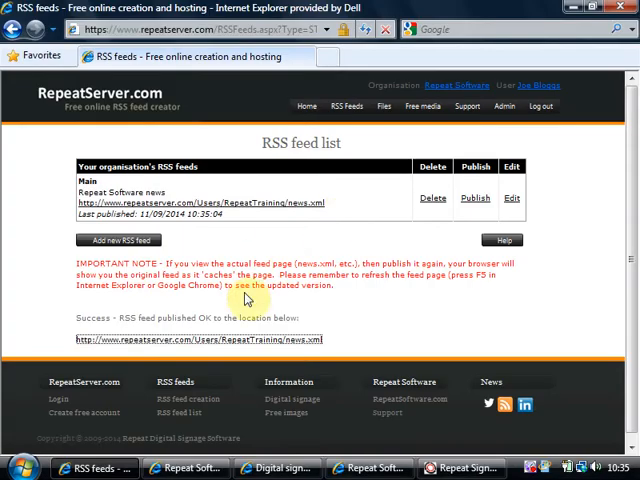
{"action": "mouse_move", "coordinate": [325, 340]}
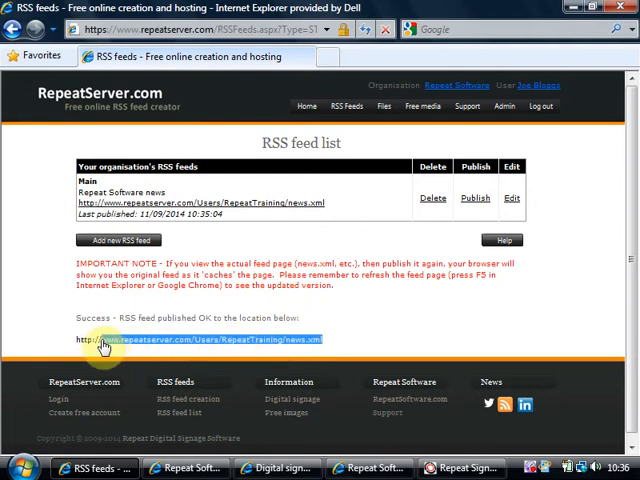
Step: Right-click the published feed link to copy its address
{"action": "right_click", "coordinate": [100, 345]}
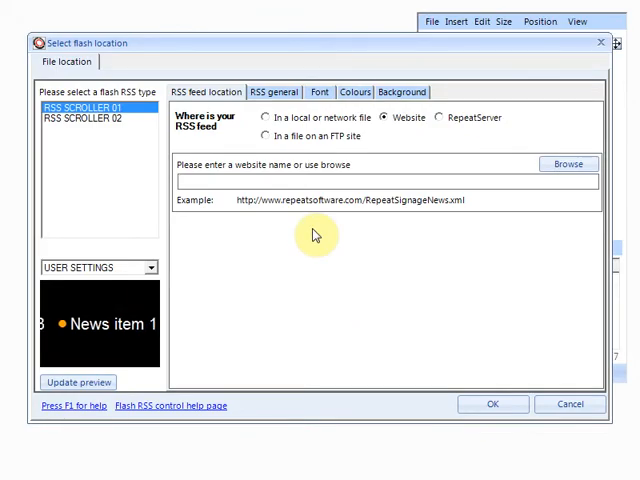
{"action": "type", "text": "http://www.repeatserver.com/Users/RepeatTraining/news.xml"}
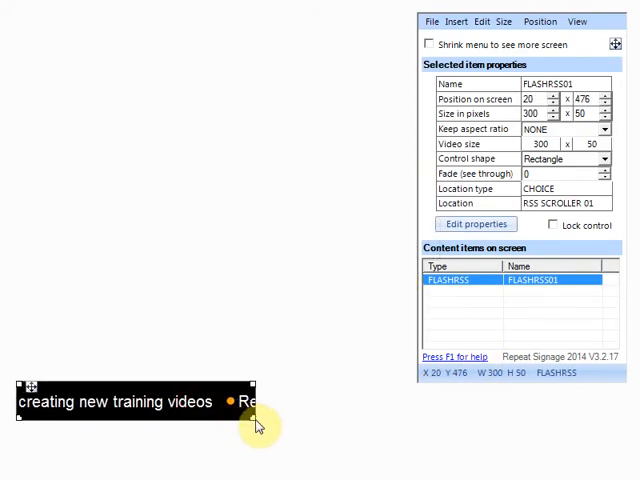
{"action": "left_click_drag", "start_coordinate": [258, 424], "coordinate": [430, 467]}
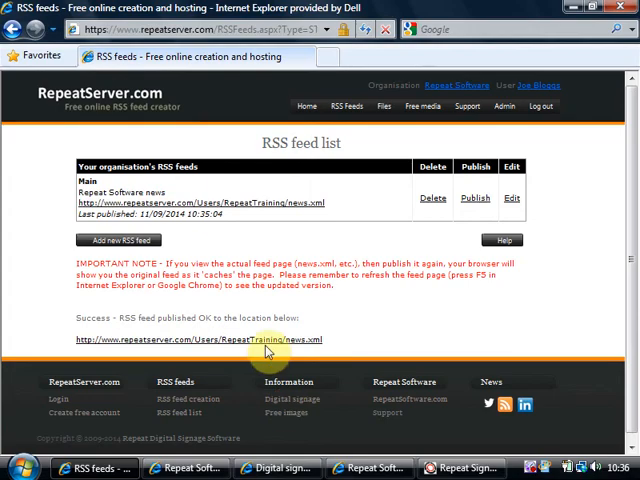
Step: Open the published news.xml feed in the browser
{"action": "left_click", "coordinate": [306, 105]}
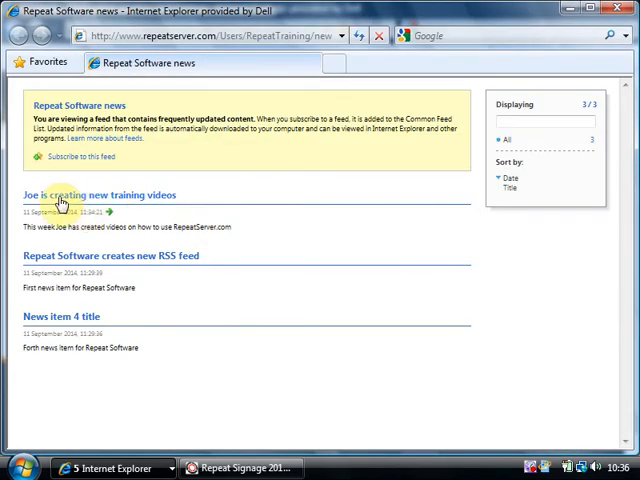
{"action": "mouse_move", "coordinate": [191, 205]}
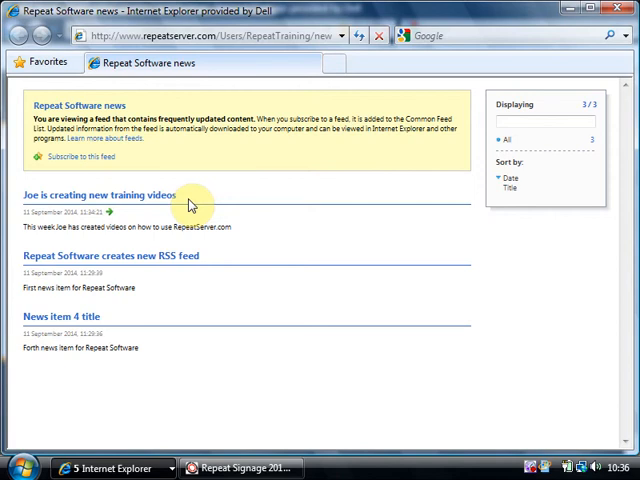
{"action": "mouse_move", "coordinate": [185, 227]}
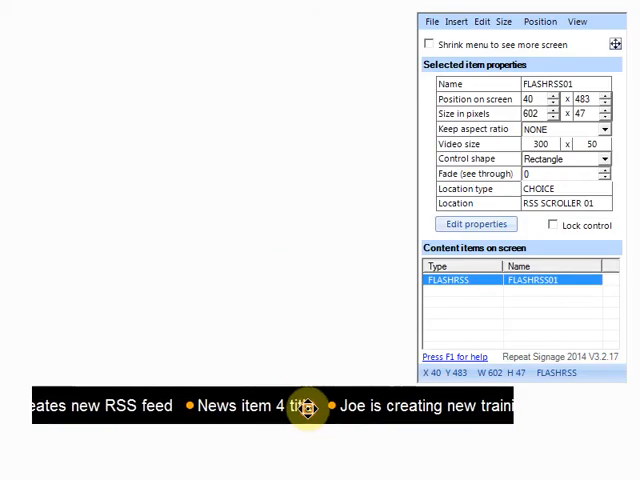
Step: Switch the Flash RSS control to the RSS SCROLLER 02 style, then reopen its properties
{"action": "left_click", "coordinate": [476, 223]}
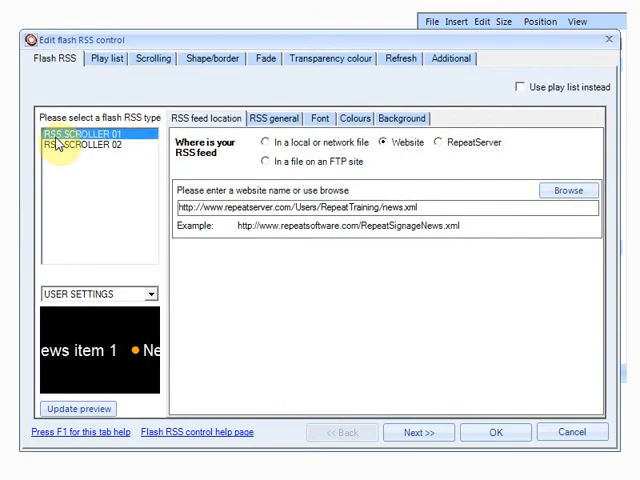
{"action": "left_click", "coordinate": [92, 144]}
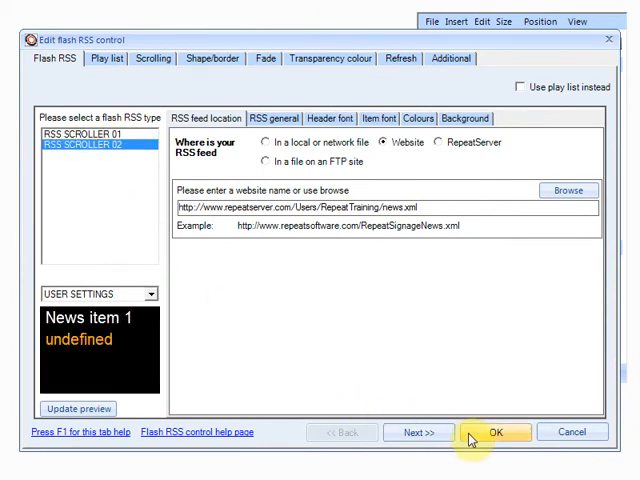
{"action": "left_click", "coordinate": [497, 432]}
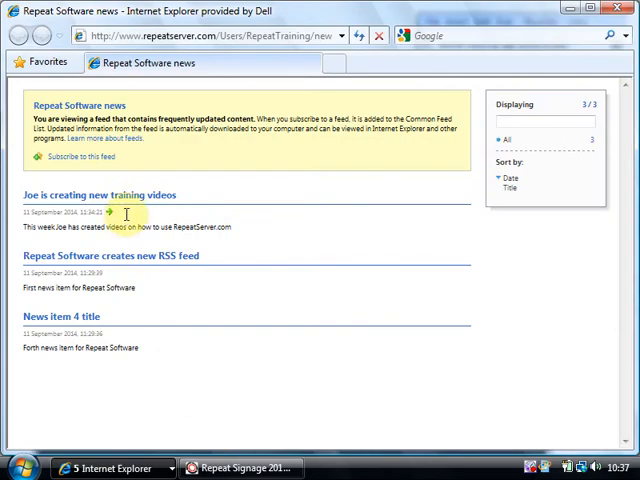
{"action": "mouse_move", "coordinate": [138, 227]}
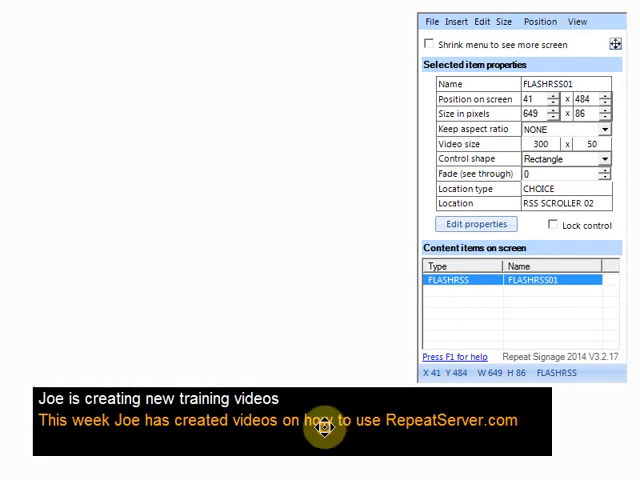
{"action": "left_click", "coordinate": [476, 223]}
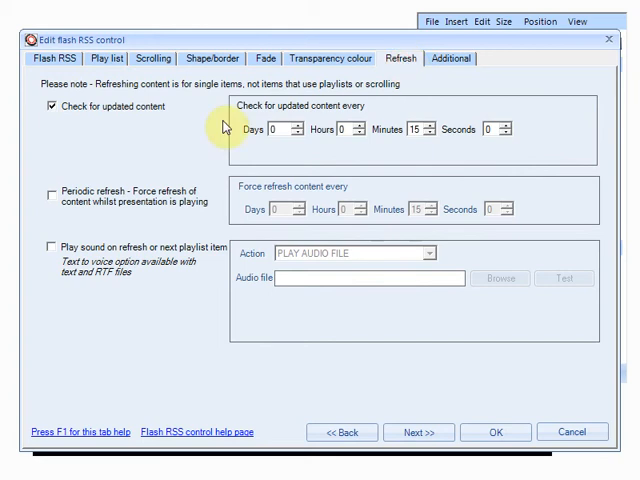
{"action": "mouse_move", "coordinate": [137, 121]}
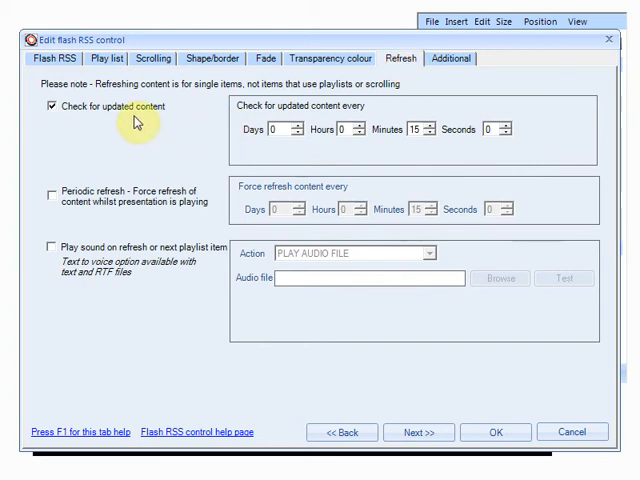
{"action": "mouse_move", "coordinate": [424, 152]}
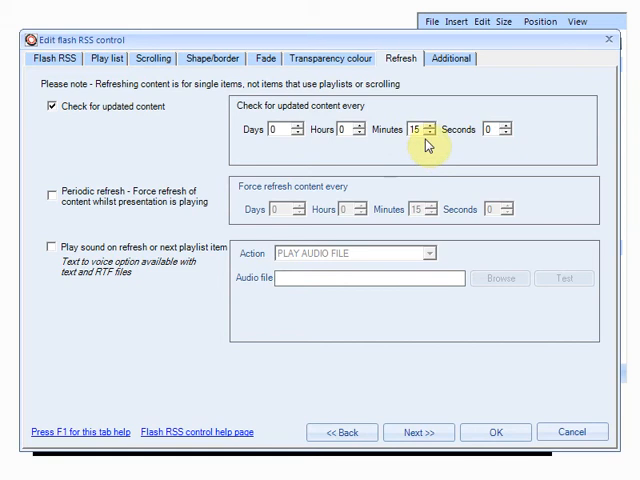
Step: Set the Refresh interval to 0 minutes 5 seconds and confirm
{"action": "left_click", "coordinate": [432, 133]}
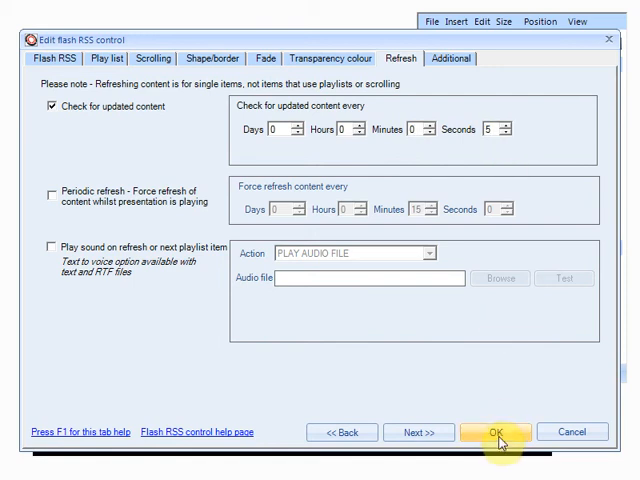
{"action": "left_click", "coordinate": [499, 431]}
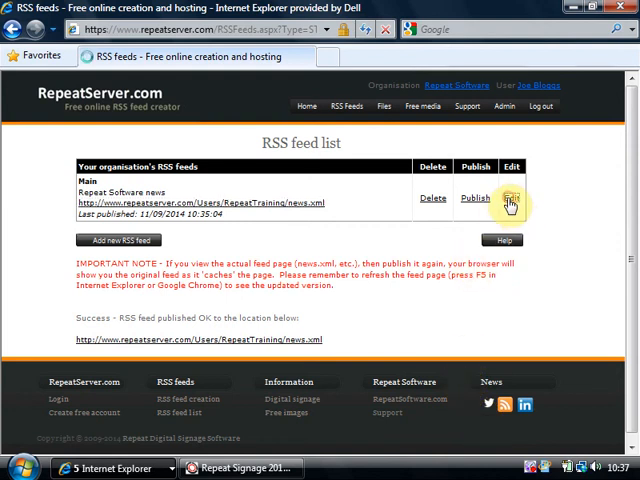
Step: Retitle the first news item 'Joe has been fired for creating bad videos', summary 'Joes has now gone', and save
{"action": "left_click", "coordinate": [510, 197]}
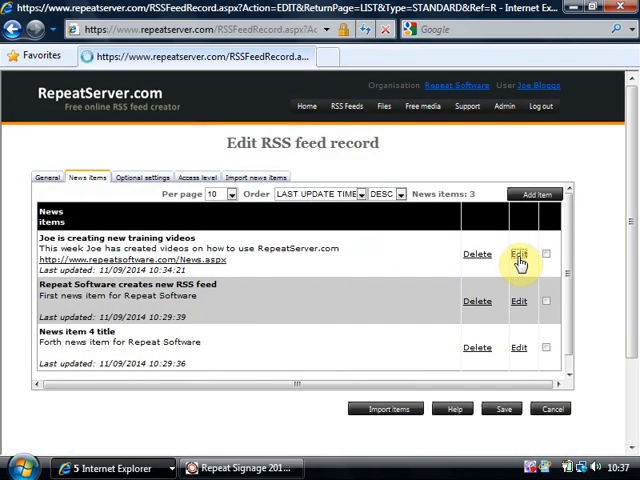
{"action": "left_click", "coordinate": [518, 255]}
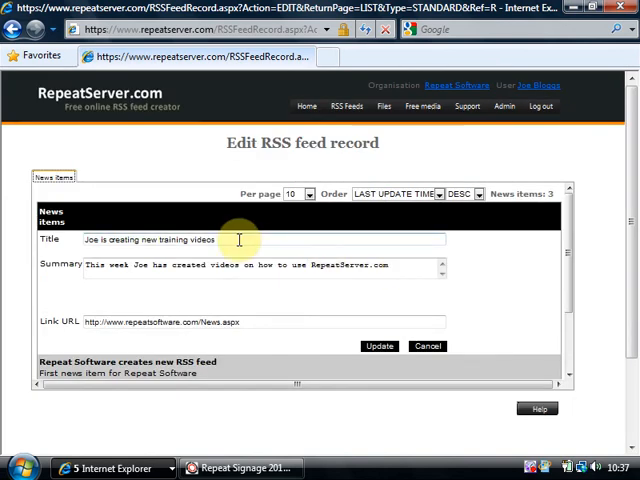
{"action": "triple_click", "coordinate": [150, 239]}
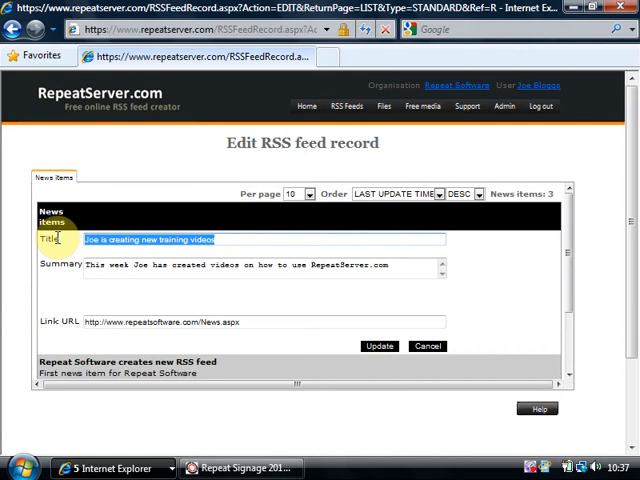
{"action": "type", "text": "Joe"}
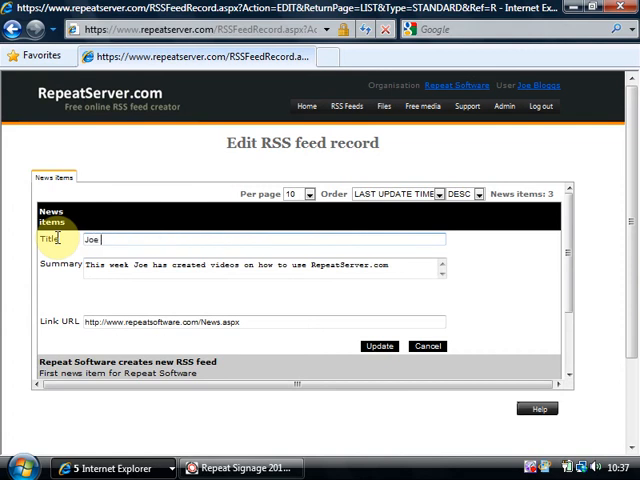
{"action": "type", "text": "has been fired for creating"}
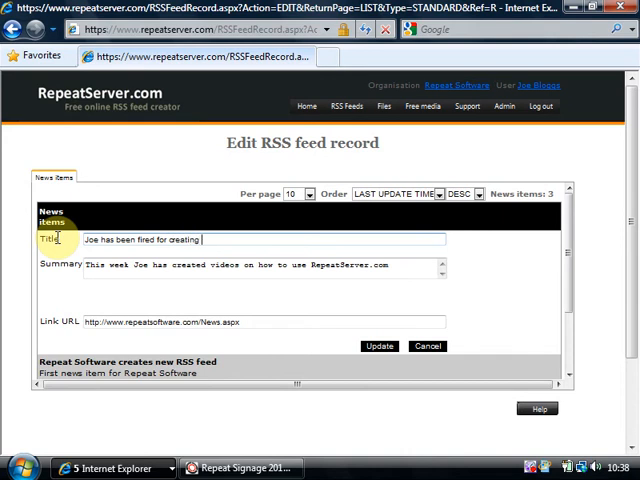
{"action": "type", "text": "bad videos"}
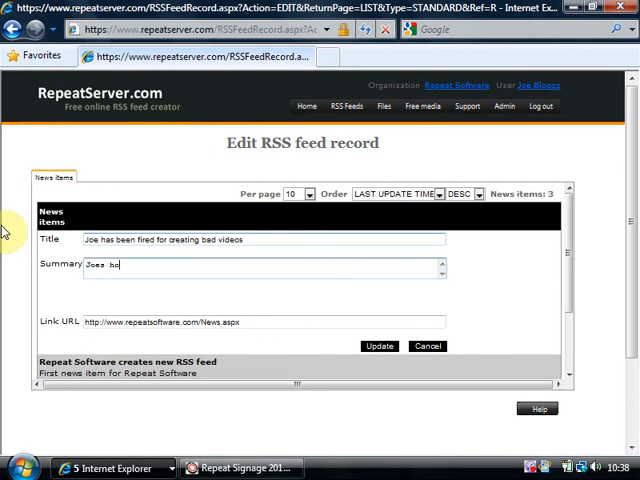
{"action": "type", "text": "has now"}
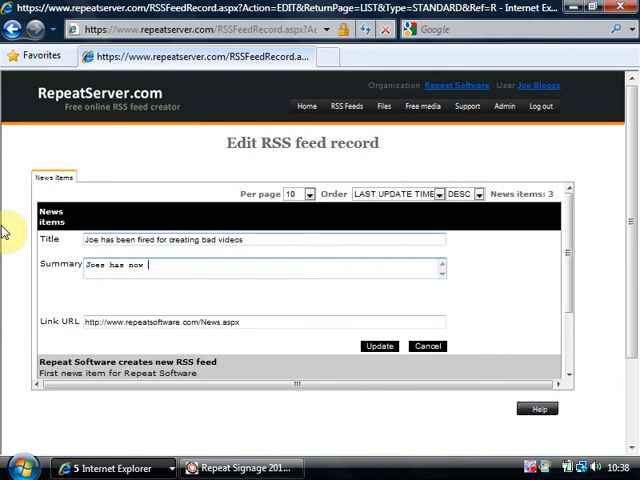
{"action": "type", "text": "gone"}
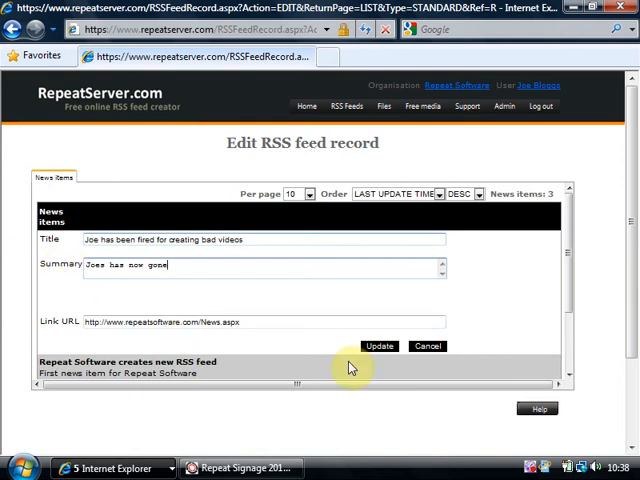
{"action": "left_click", "coordinate": [379, 346]}
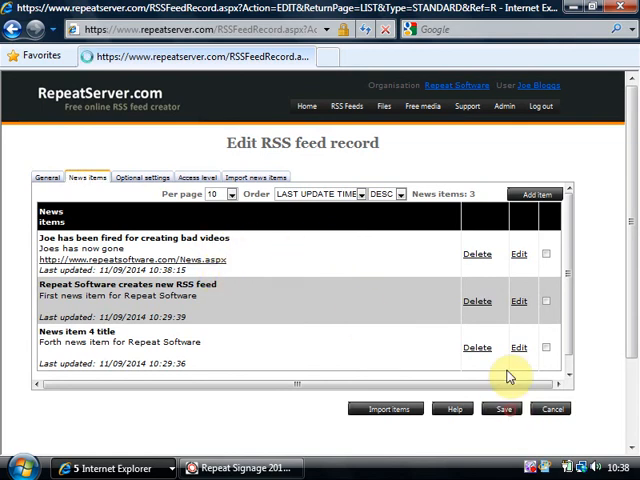
{"action": "left_click", "coordinate": [503, 408]}
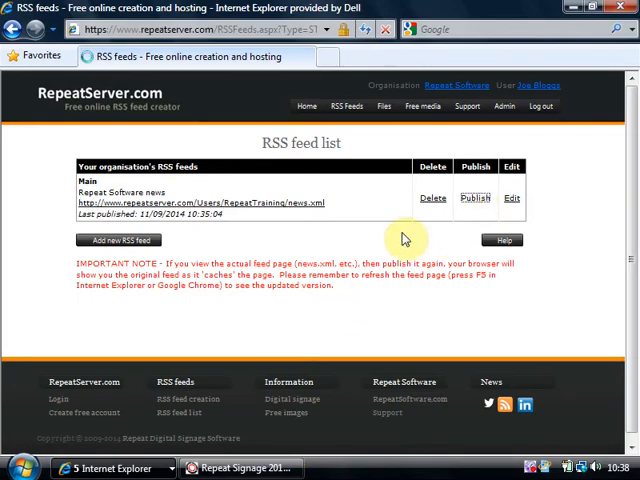
Step: Publish the Main RSS feed again so the edited news item goes live
{"action": "left_click", "coordinate": [475, 197]}
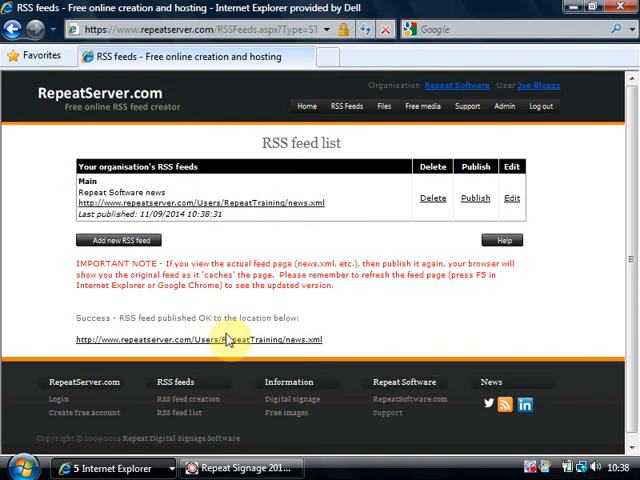